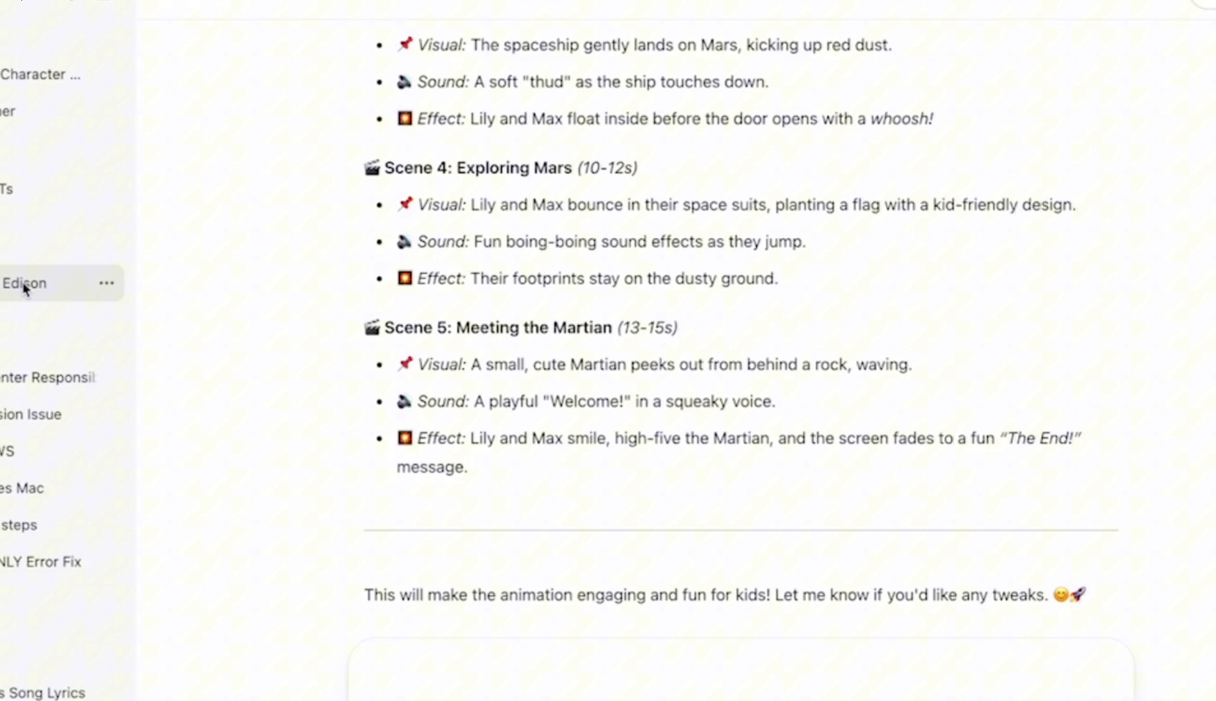
# Ask ChatGPT for a 15-second kids Mars story and a voice-over script, then draft 'Generate animation cues'
pyautogui.scroll(-3)
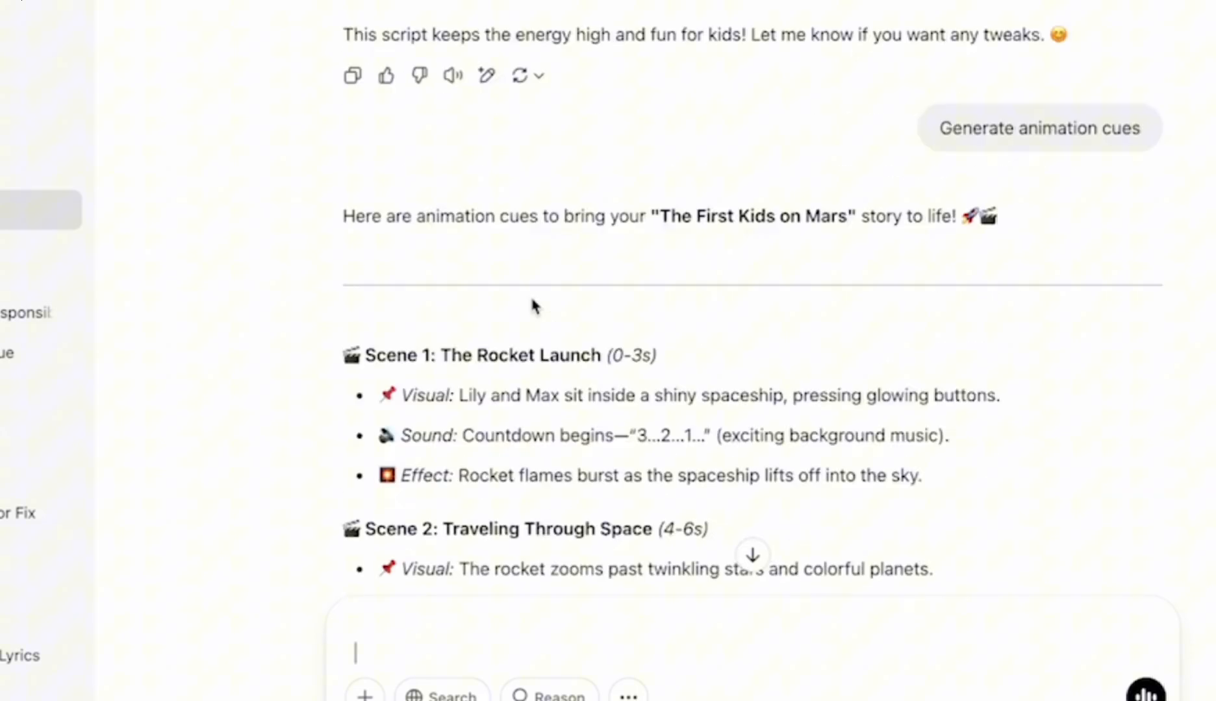
pyautogui.scroll(-3)
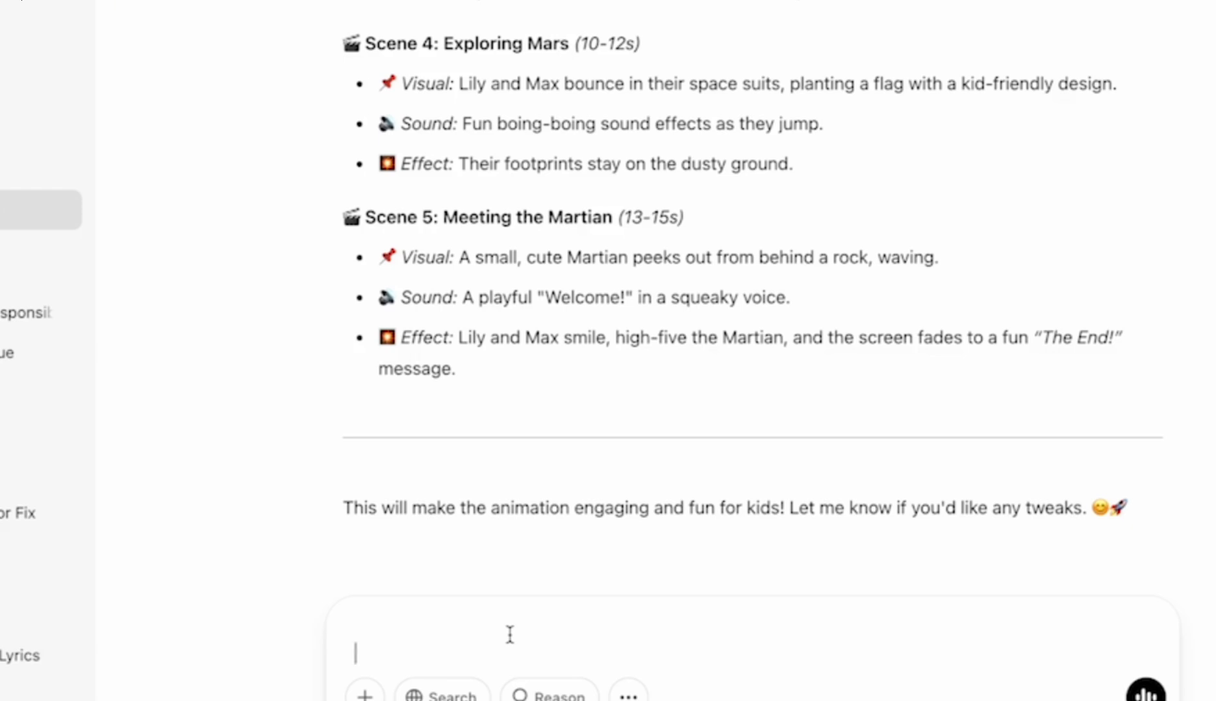
pyautogui.write('Generate a 15 seconds kids story about humans going to mars')
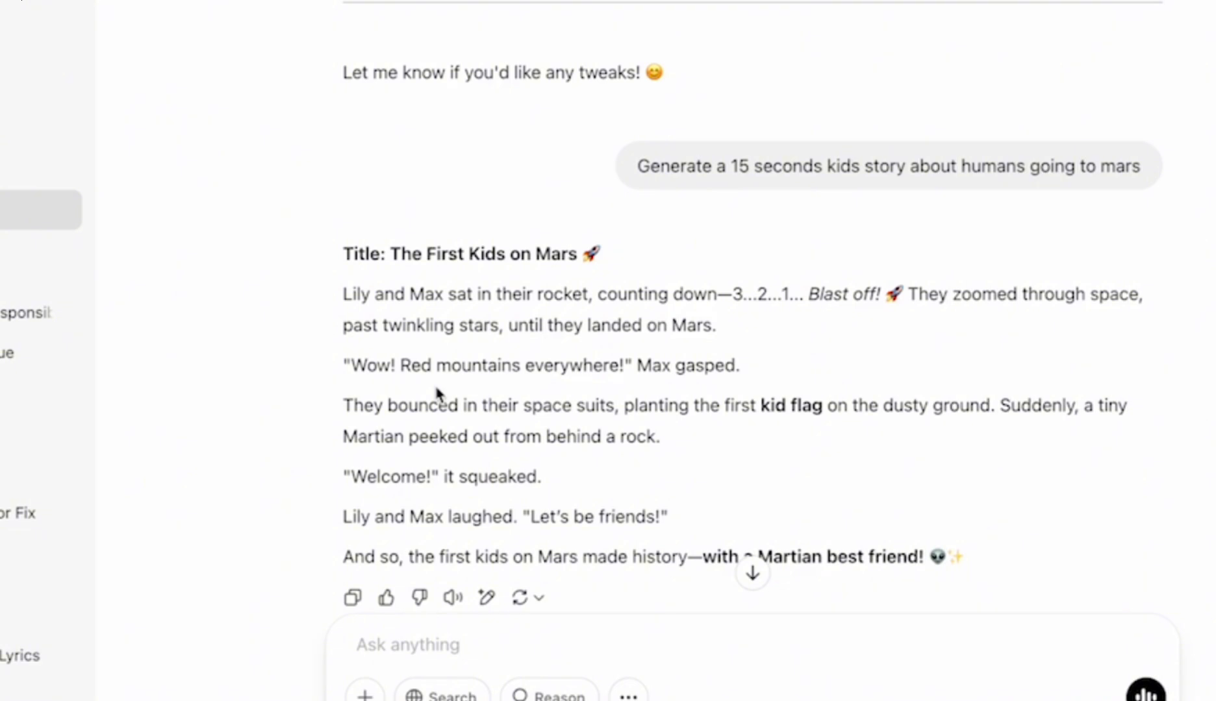
pyautogui.write('Generate a voice over script')
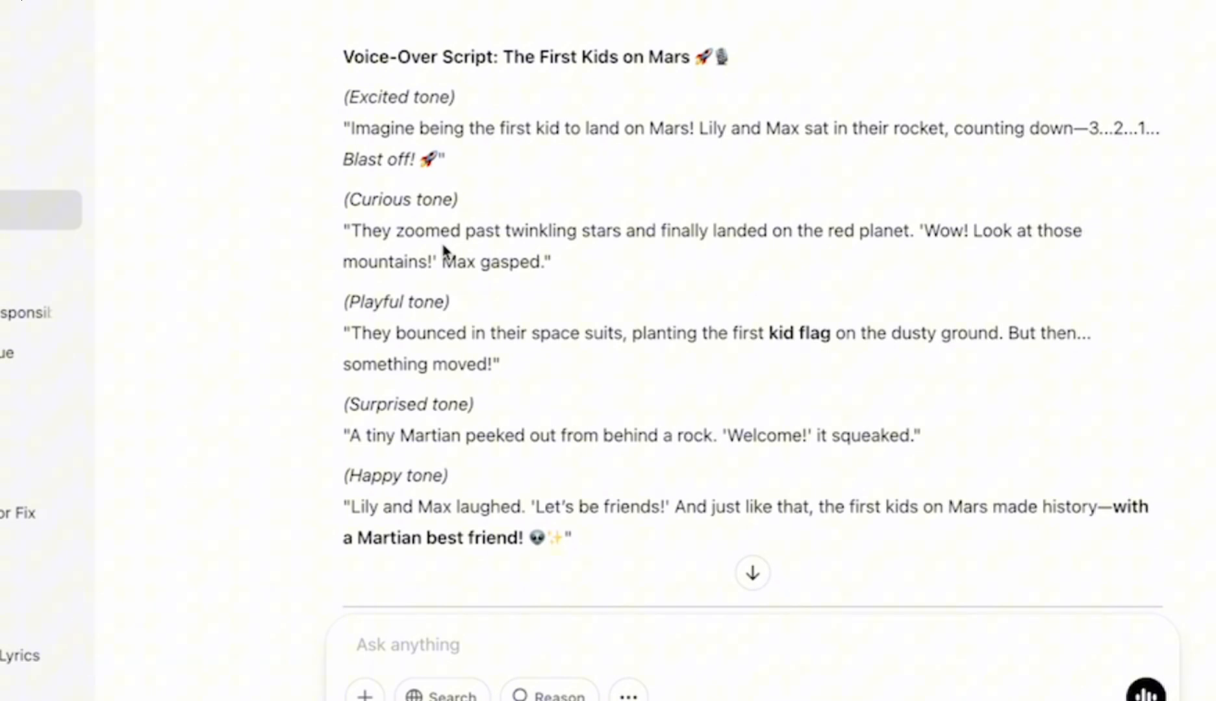
pyautogui.write('Generate animation cues')
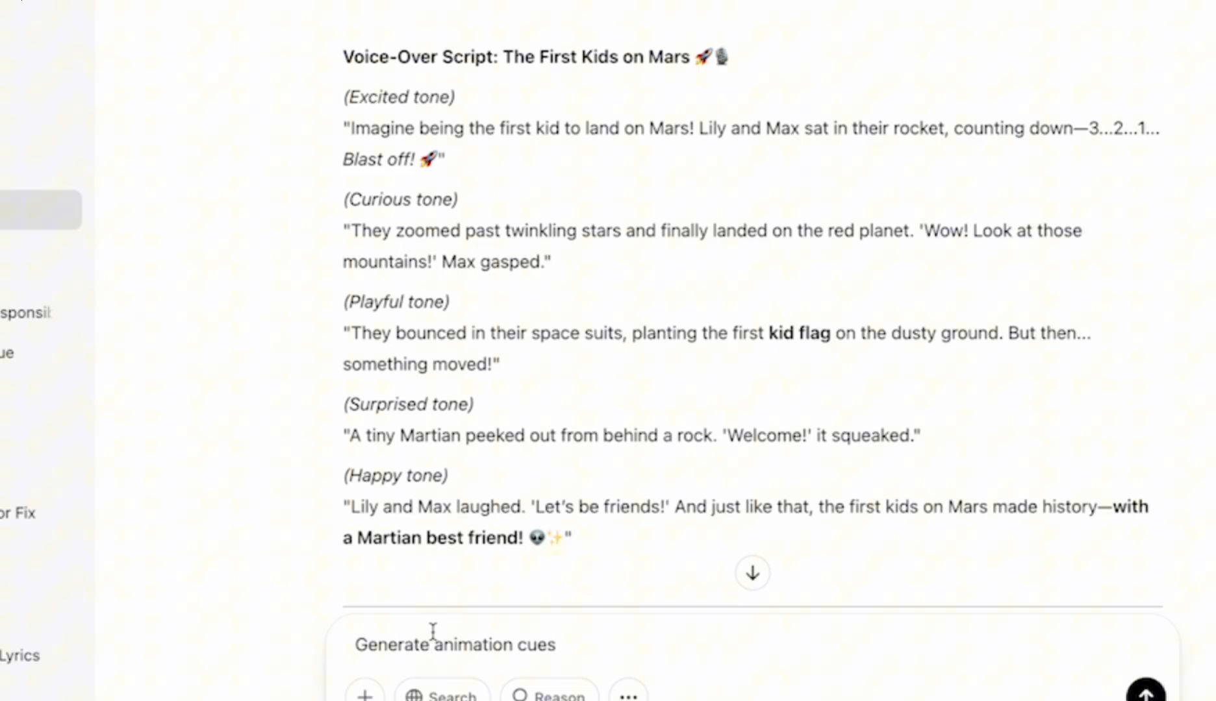
# Send the 'Generate animation cues' request and let ChatGPT produce scene-by-scene cues
pyautogui.click(1145, 691)
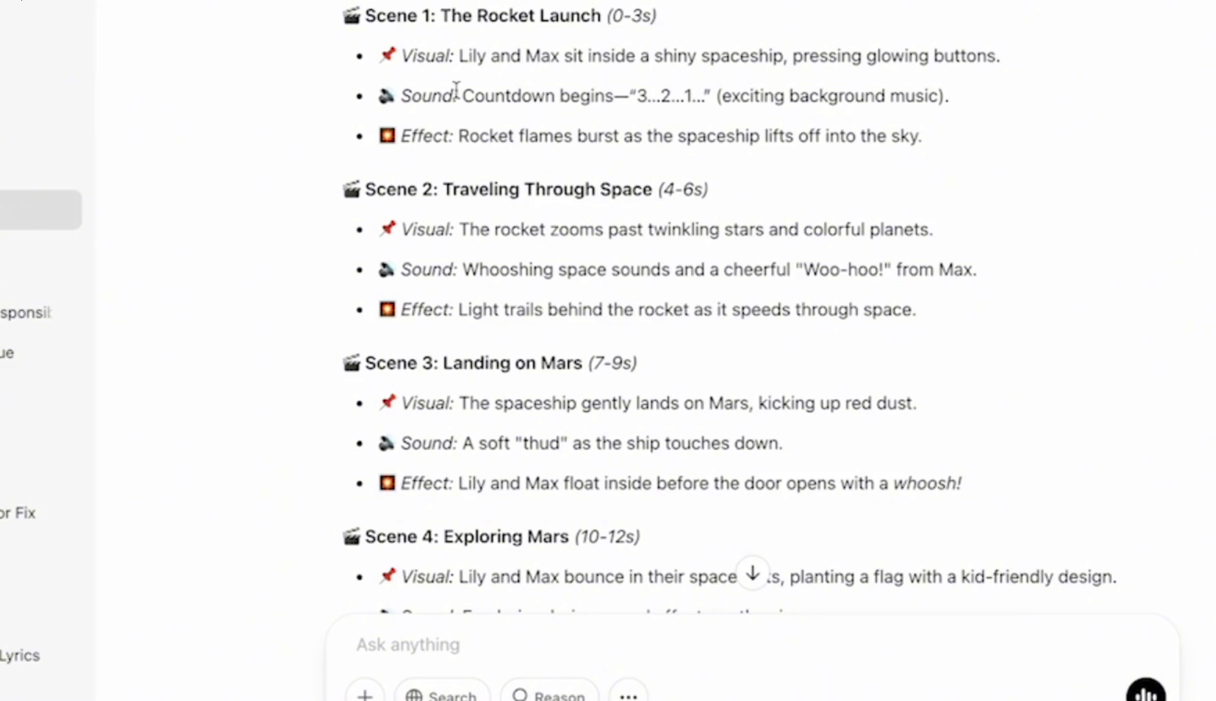
# Copy Scene 1's shiny-spaceship visual into the message box and select its rocket-flames effect
pyautogui.moveTo(456, 56); pyautogui.dragTo(907, 56)
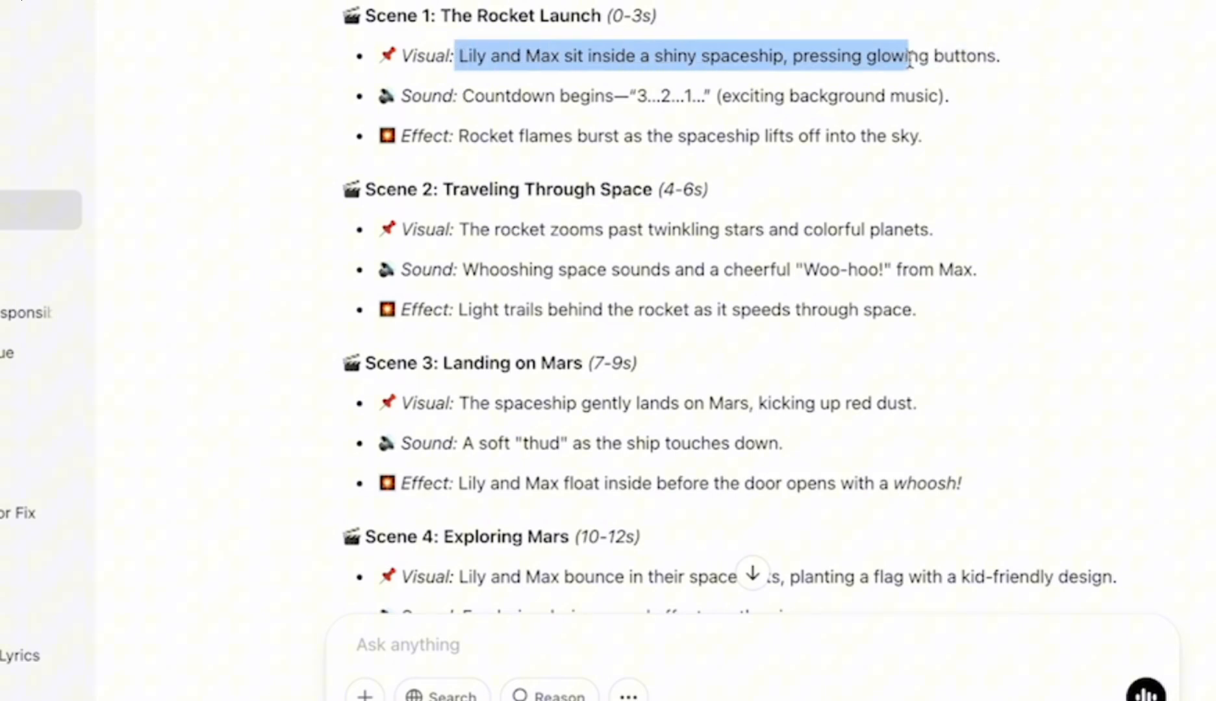
pyautogui.click(407, 645)
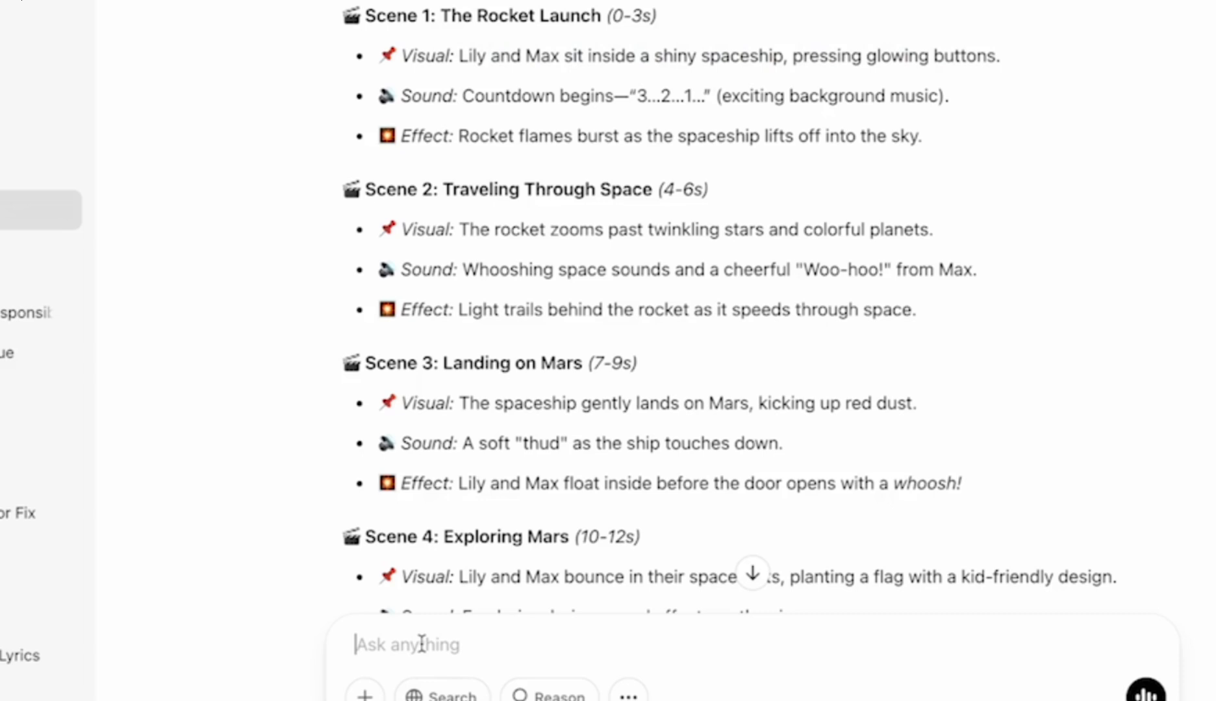
pyautogui.write('Lily and Max sit inside a shiny spaceship, pressing glowing buttons.')
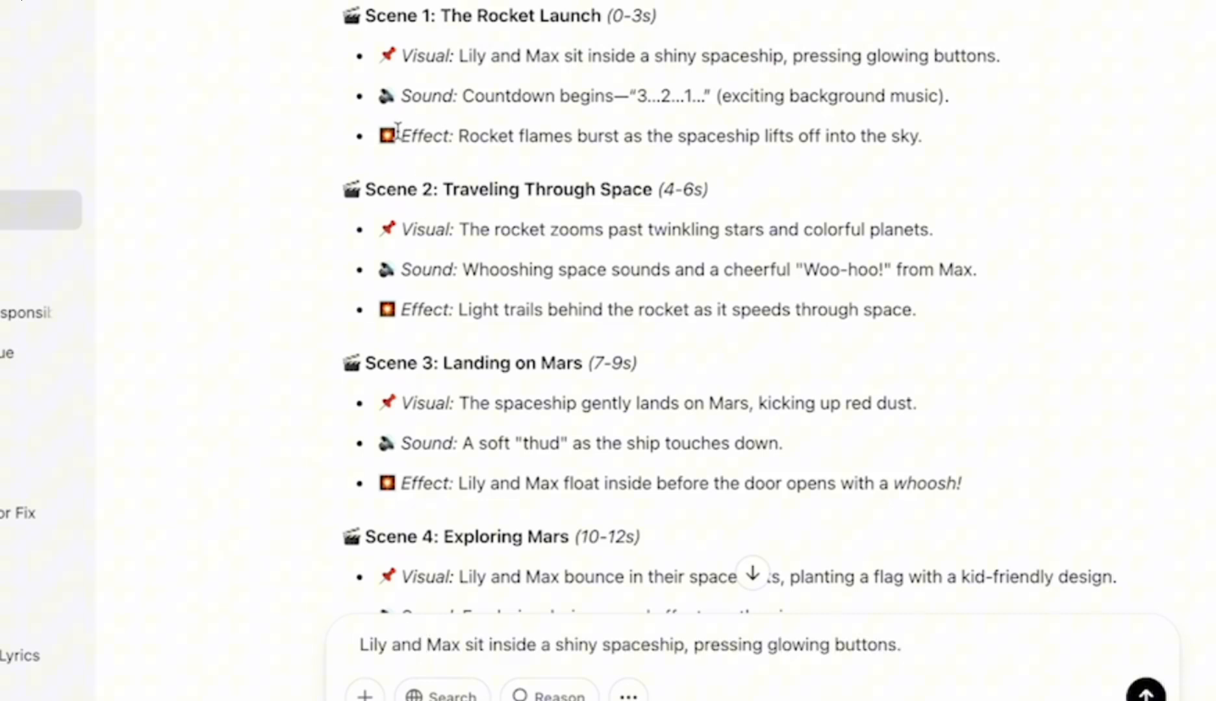
pyautogui.moveTo(458, 137); pyautogui.dragTo(923, 136)
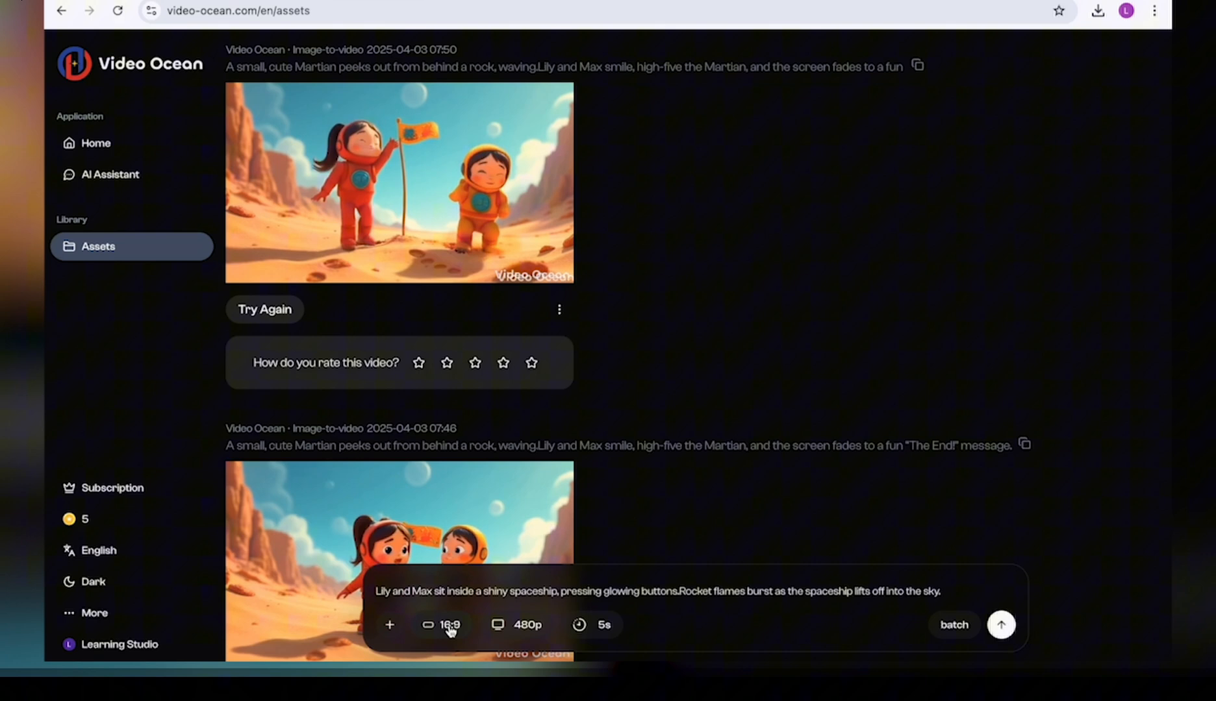
# Check the 16:9, 480p and 5s settings for the Scene 1 prompt and start attaching an image
pyautogui.click(449, 625)
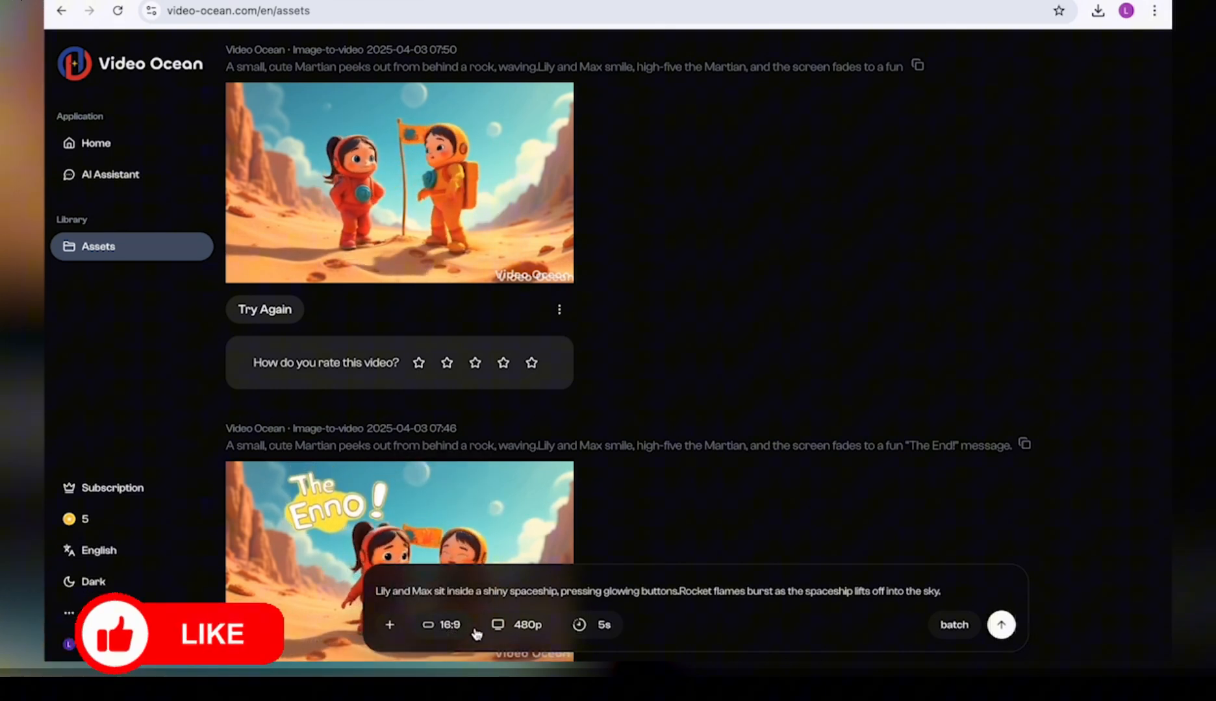
pyautogui.click(518, 626)
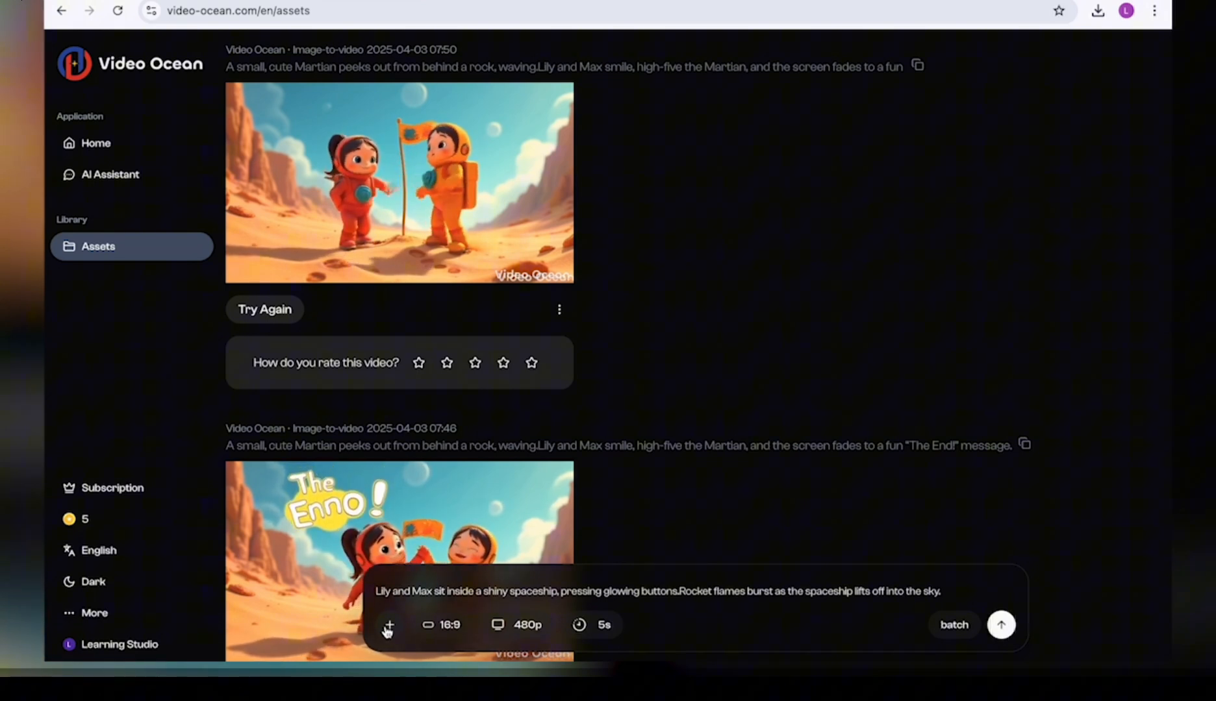
pyautogui.click(388, 624)
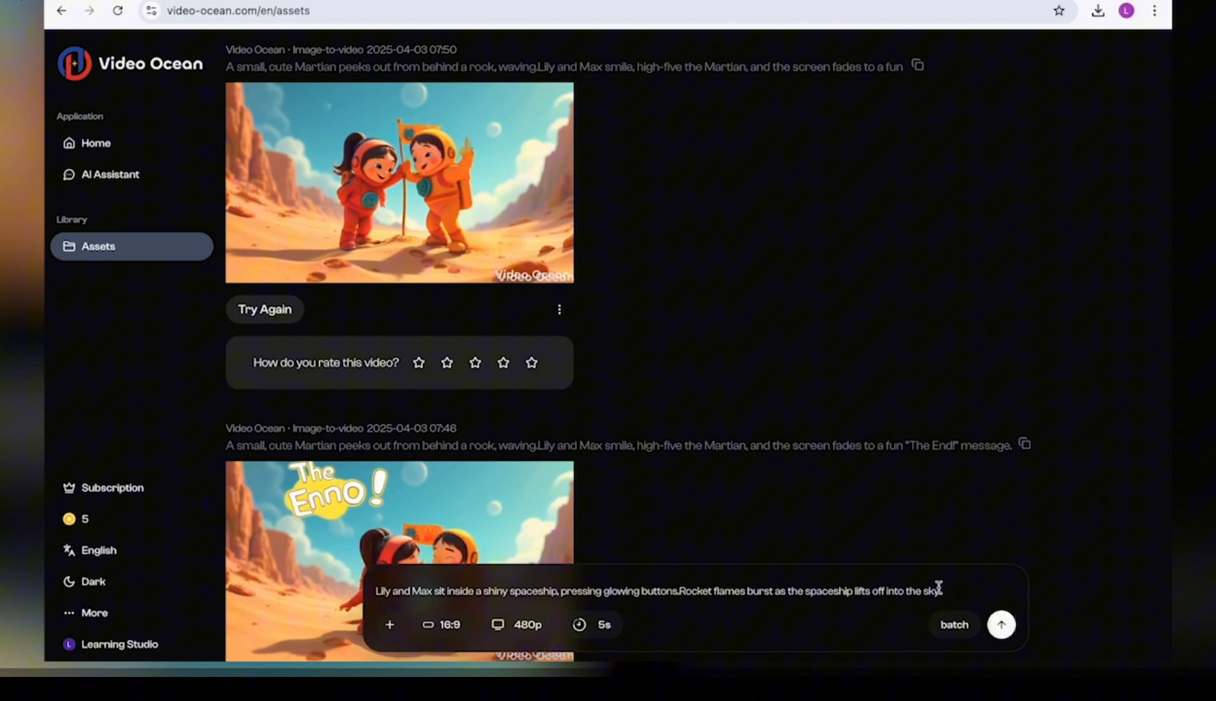
pyautogui.write('3')
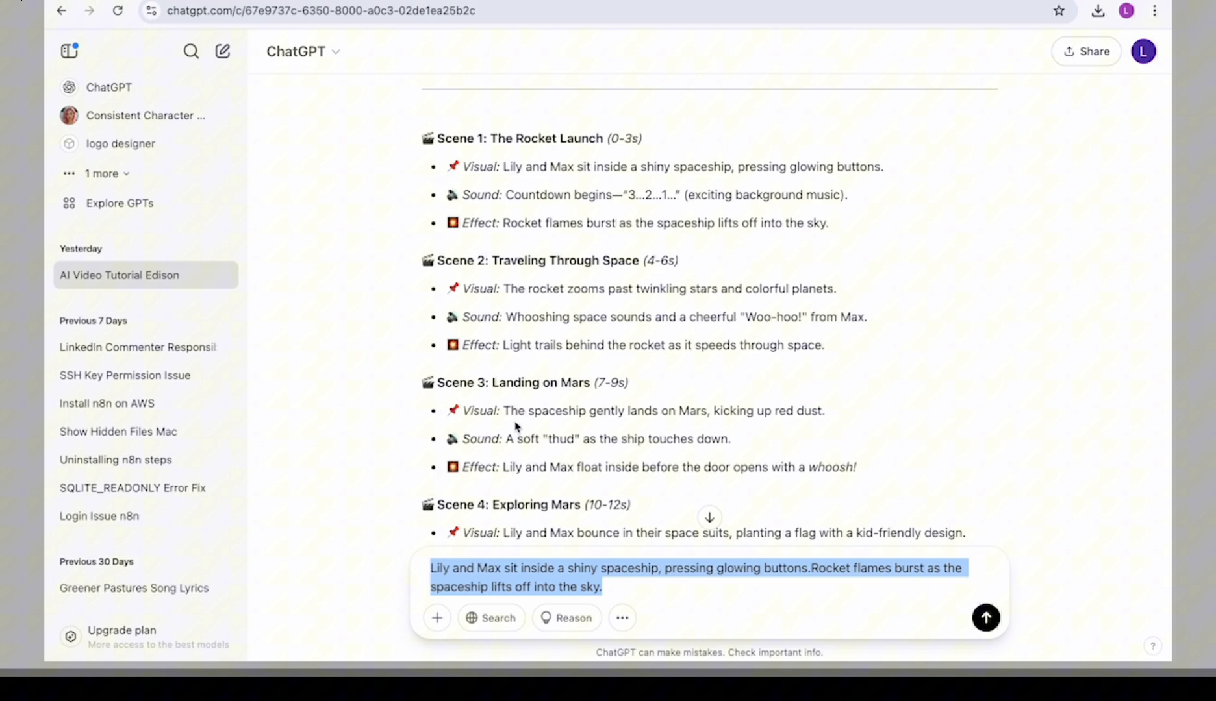
pyautogui.moveTo(494, 308)
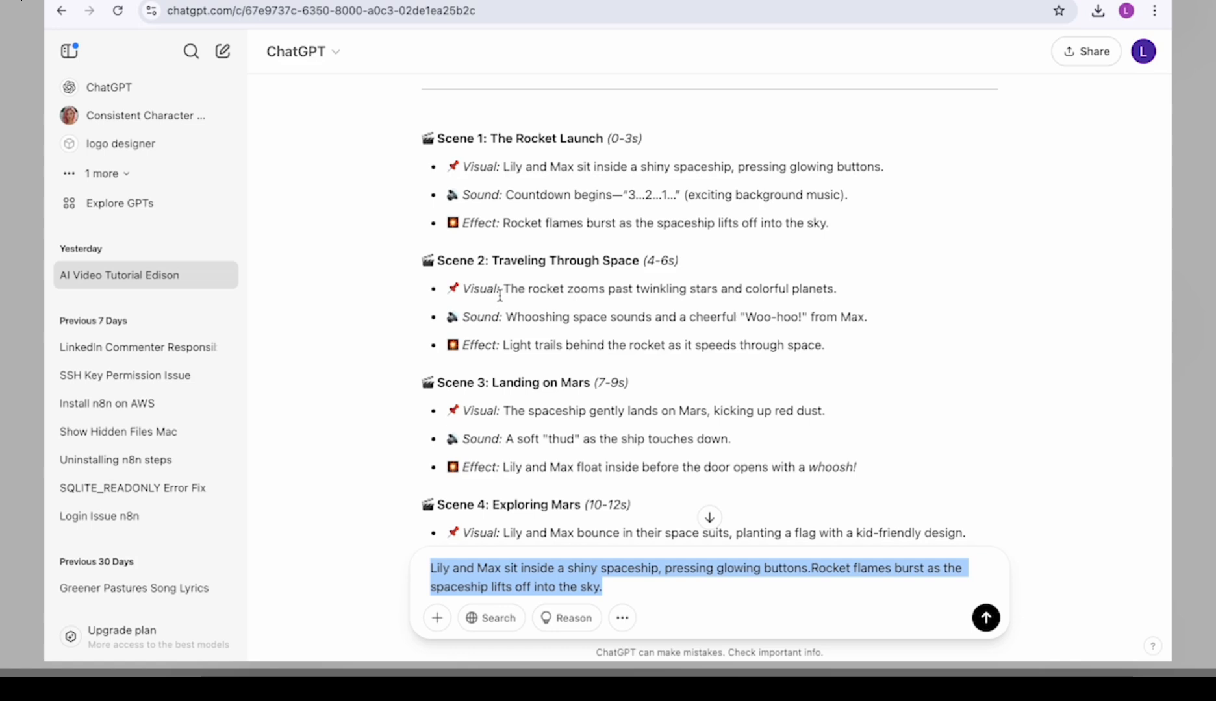
# Join Scene 1's Visual and Effect lines into one prompt and copy the combined text
pyautogui.click(604, 587)
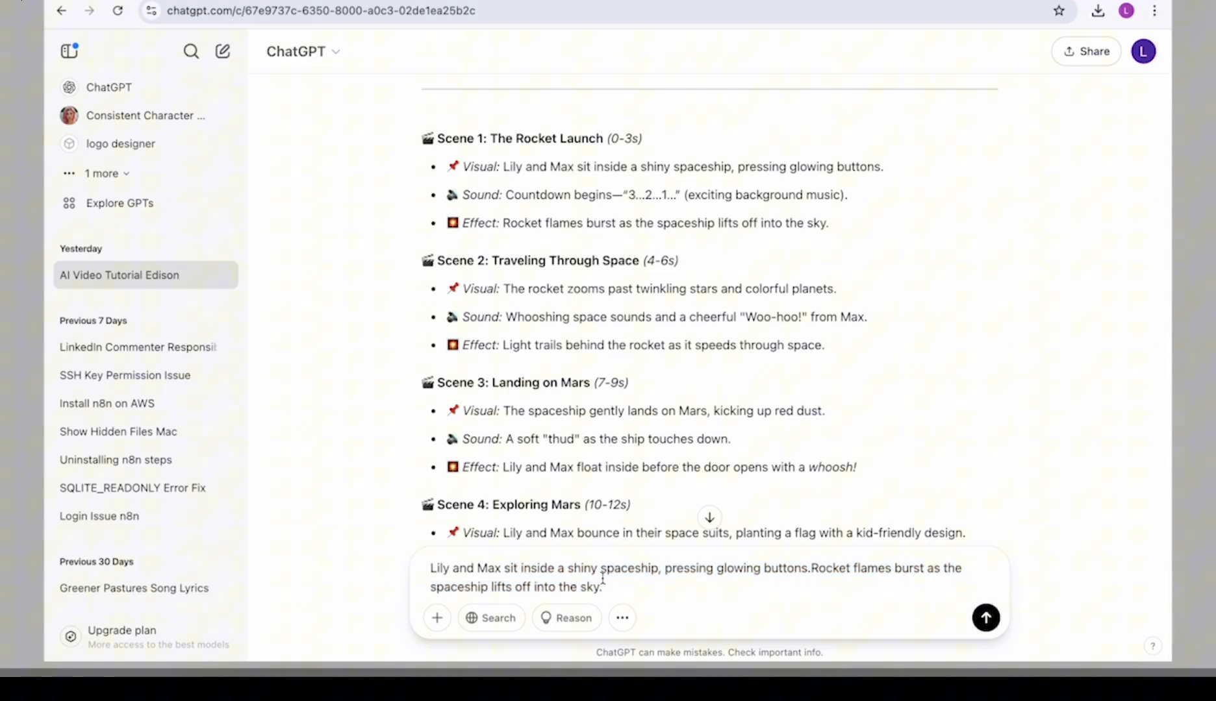
pyautogui.click(984, 618)
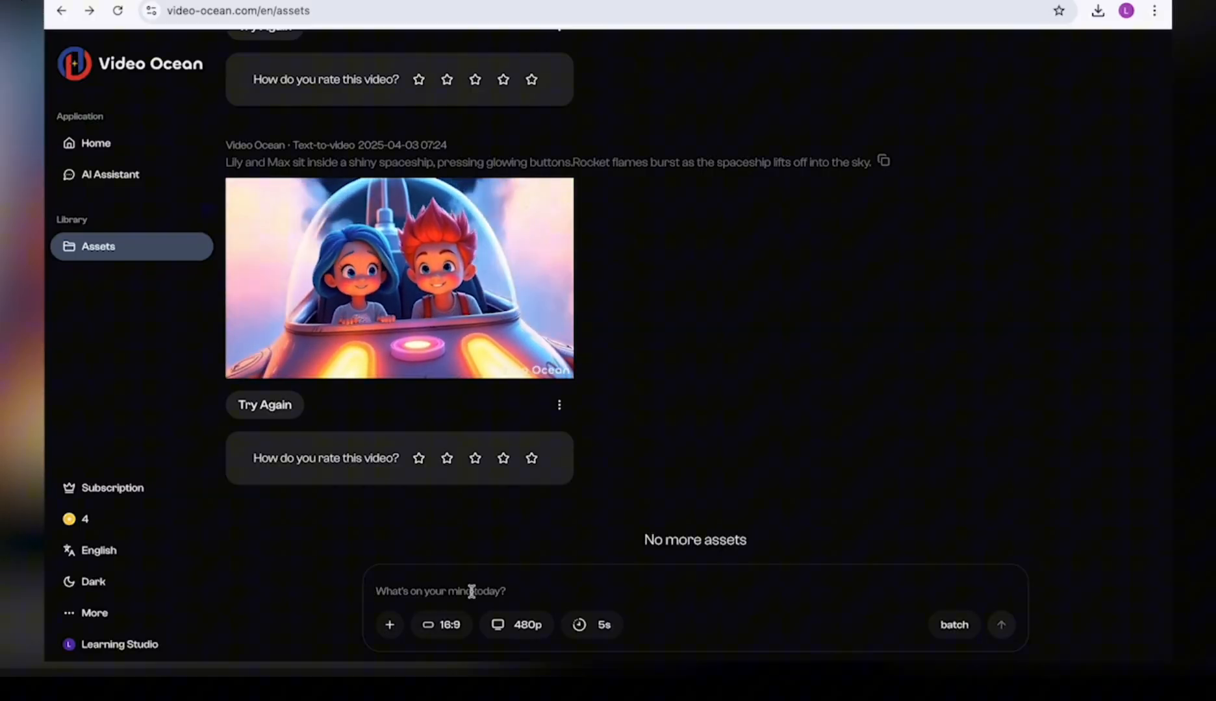
# Enter the Scene 2 rocket-zooming-past-stars prompt with light trails and start adding an image
pyautogui.write('The rocket zooms past twinkling stars and colorful planets.Light trails behind the rocket as it speeds through space.')
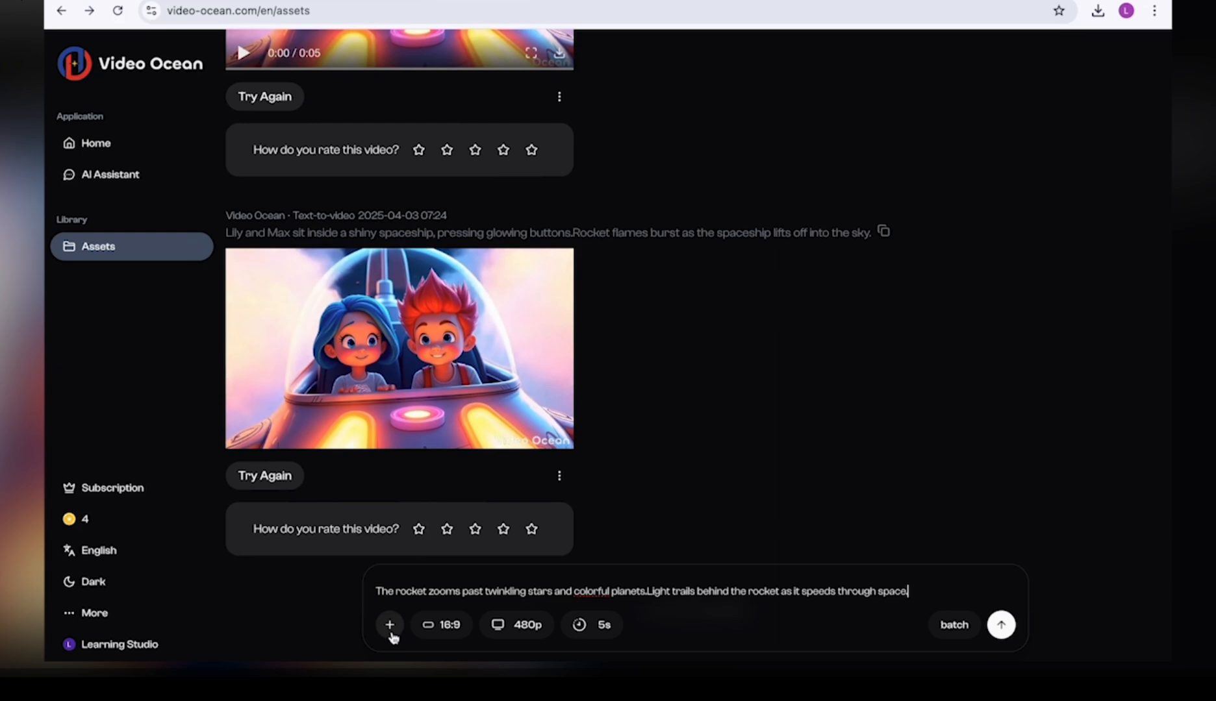
pyautogui.click(399, 348)
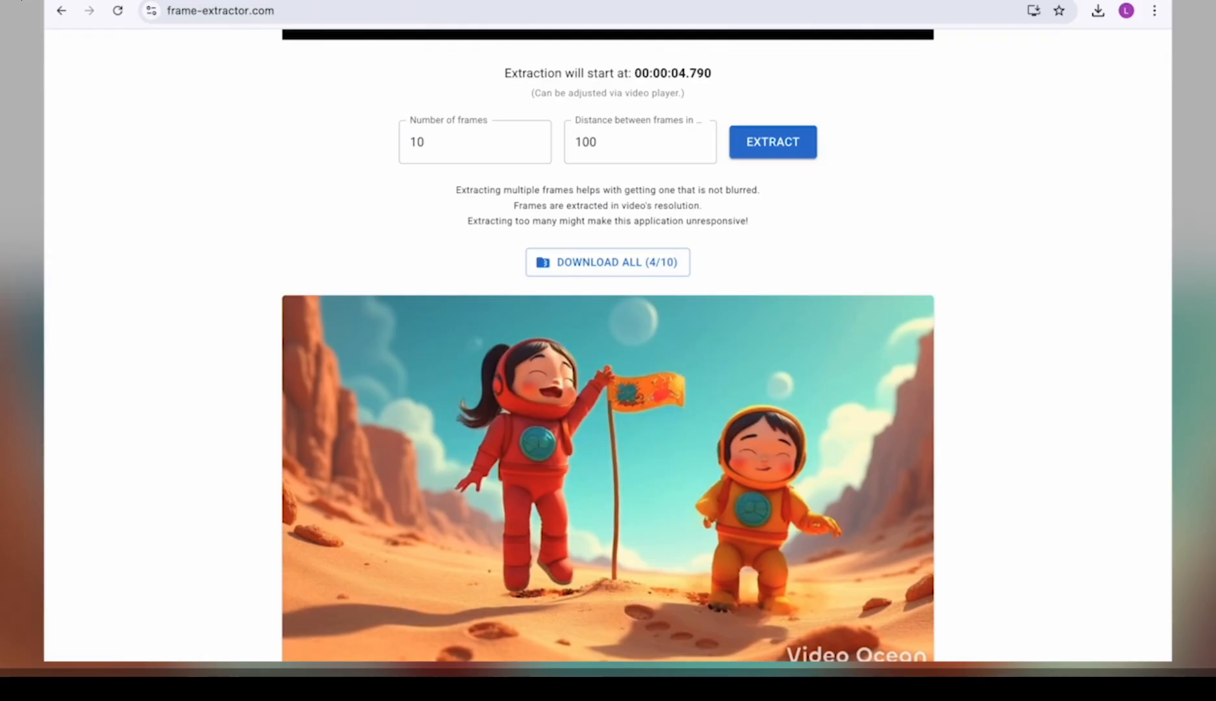
# Extract ten frames from the spaceship clip and download the first still as a PNG
pyautogui.click(219, 11)
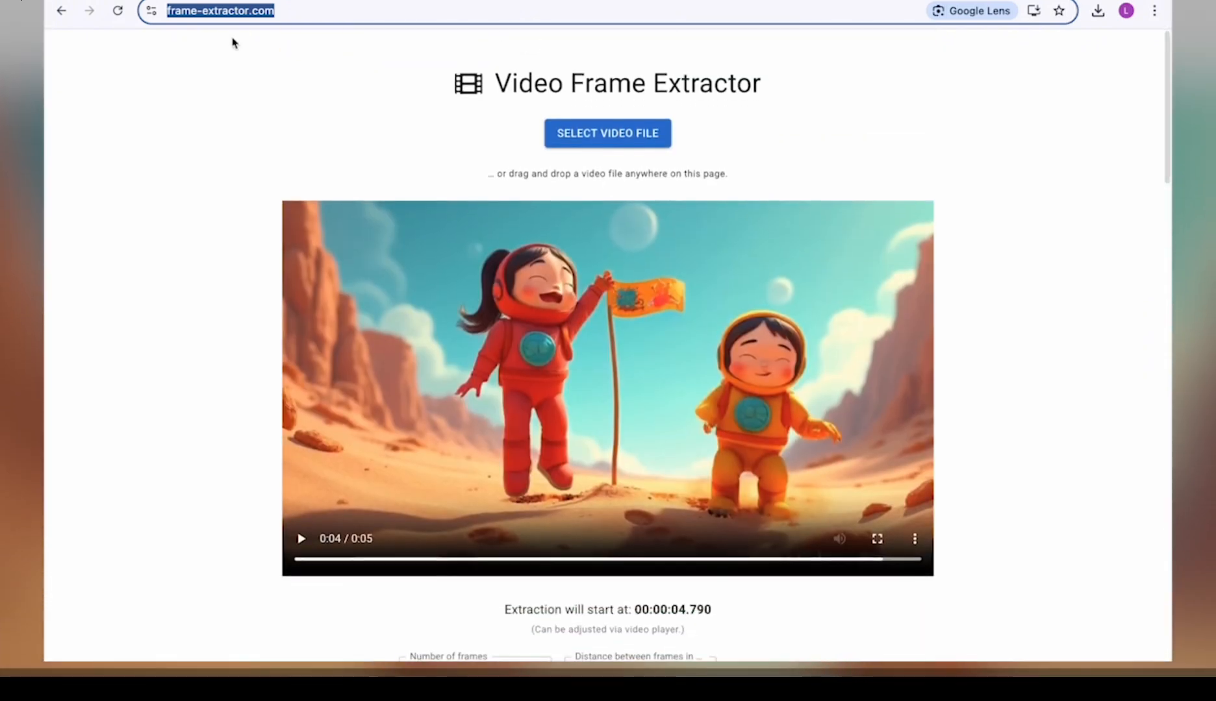
pyautogui.moveTo(531, 145)
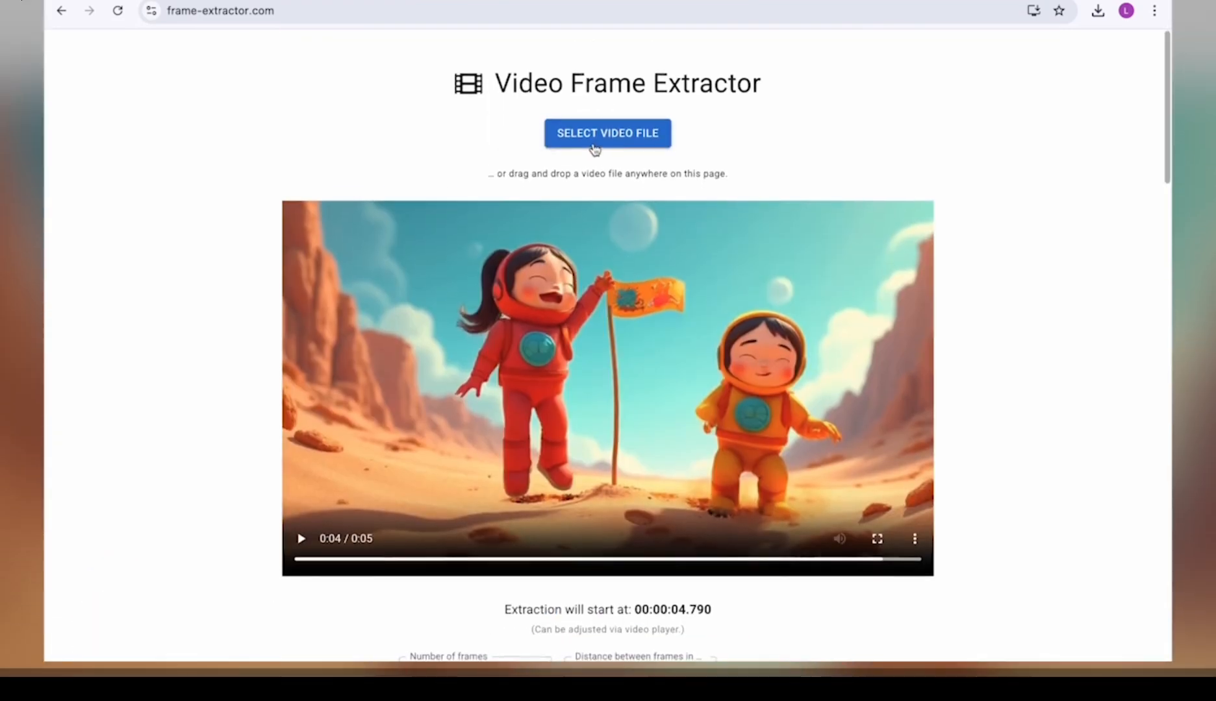
pyautogui.scroll(-3)
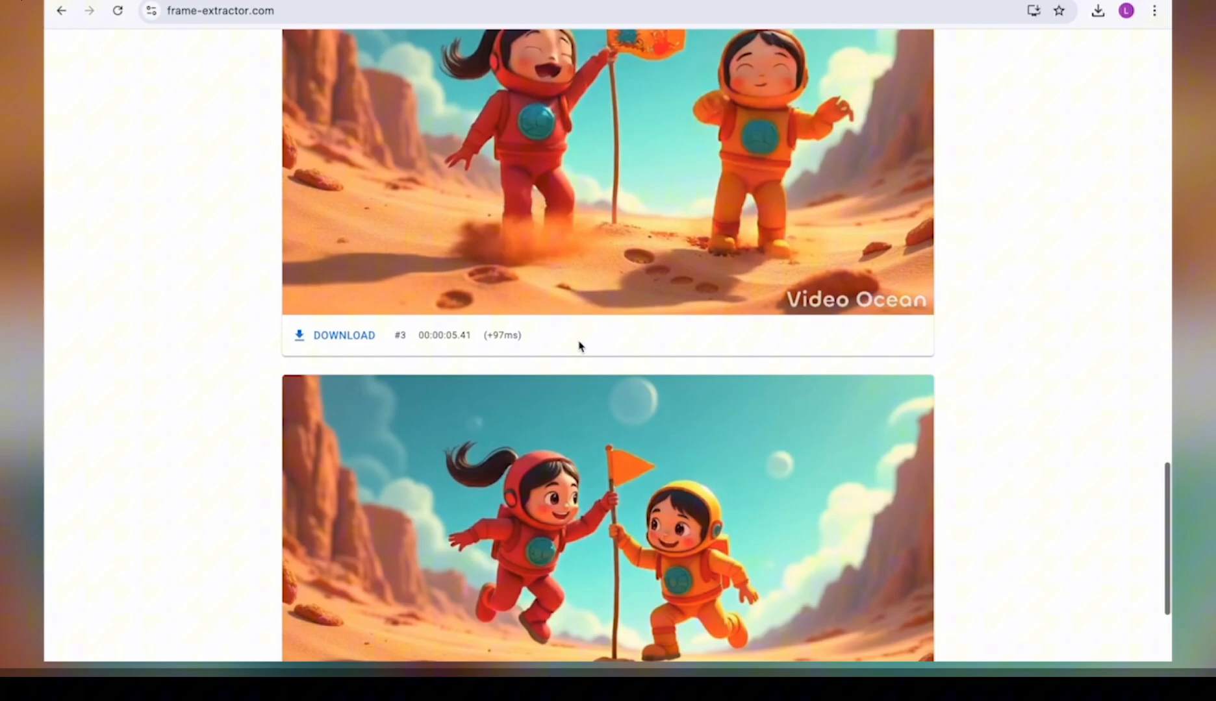
pyautogui.scroll(3)
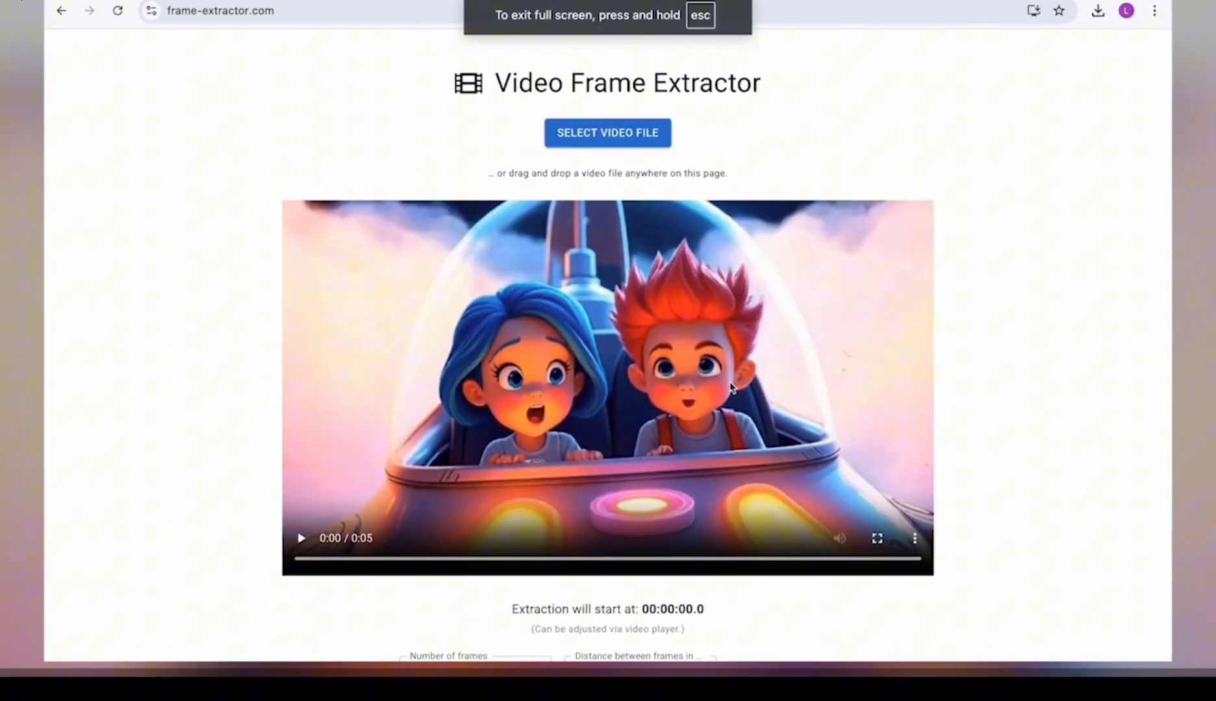
pyautogui.moveTo(601, 400)
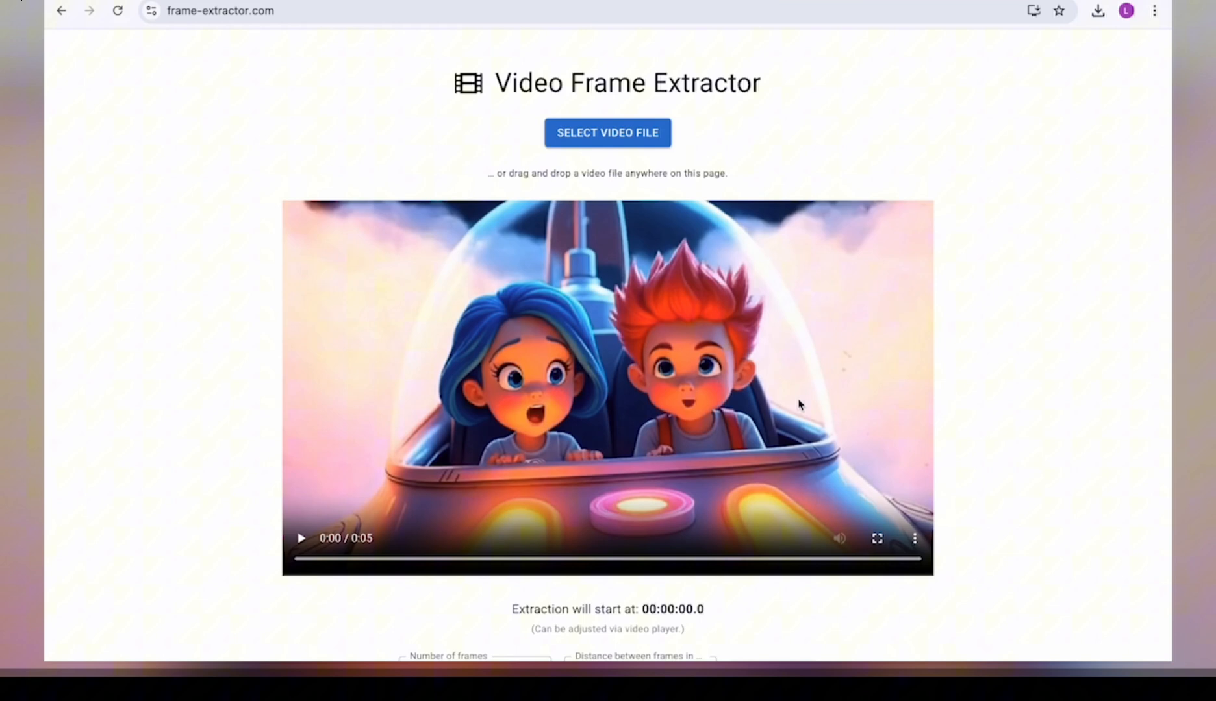
pyautogui.moveTo(635, 402)
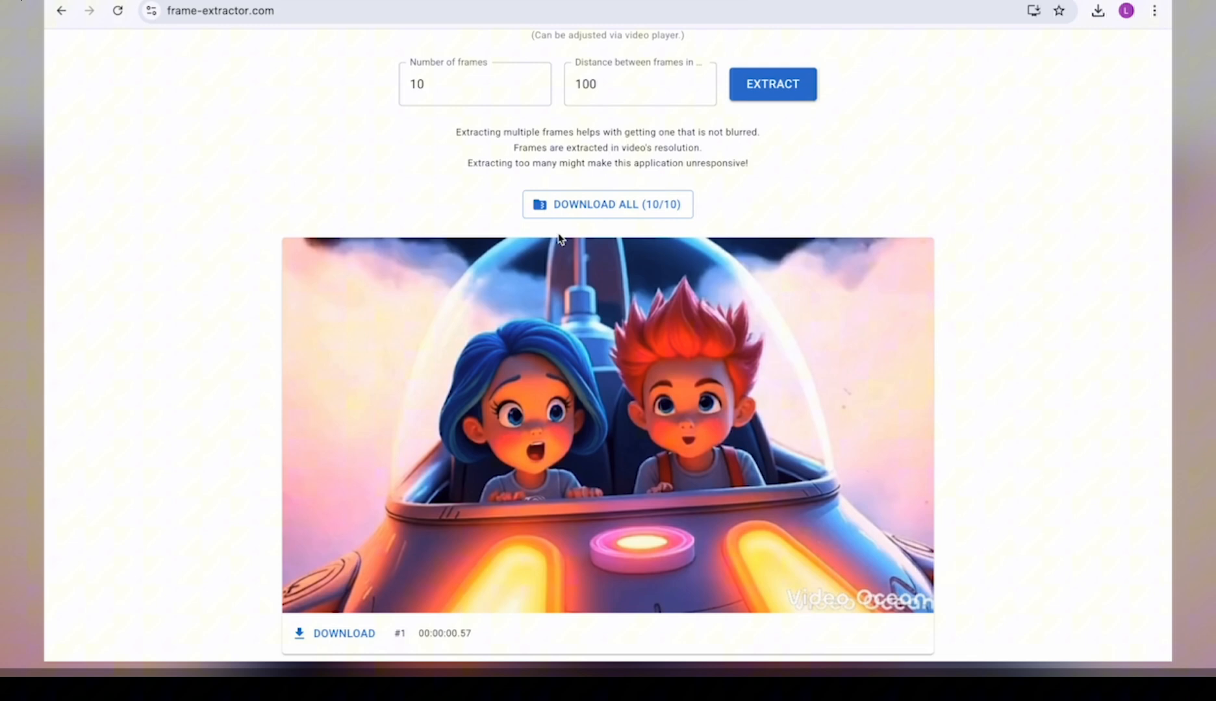
pyautogui.click(343, 633)
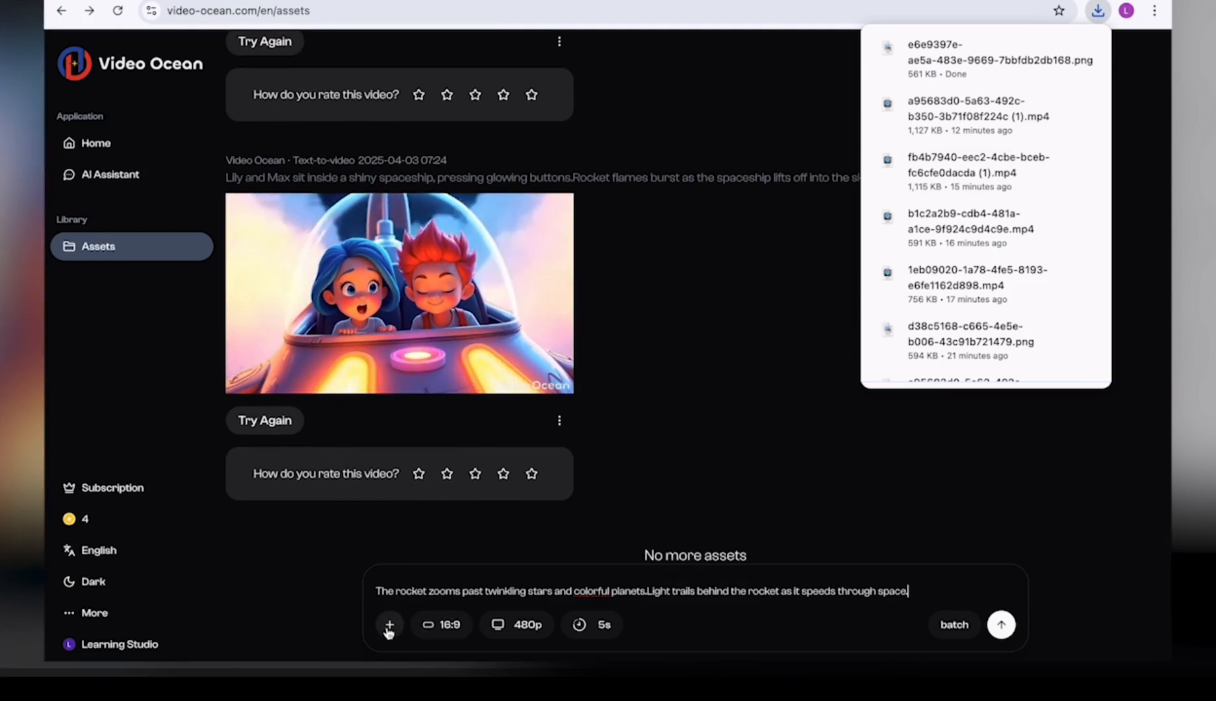
# Upload the spaceship still as the reference image for the Scene 2 prompt and confirm it
pyautogui.click(388, 625)
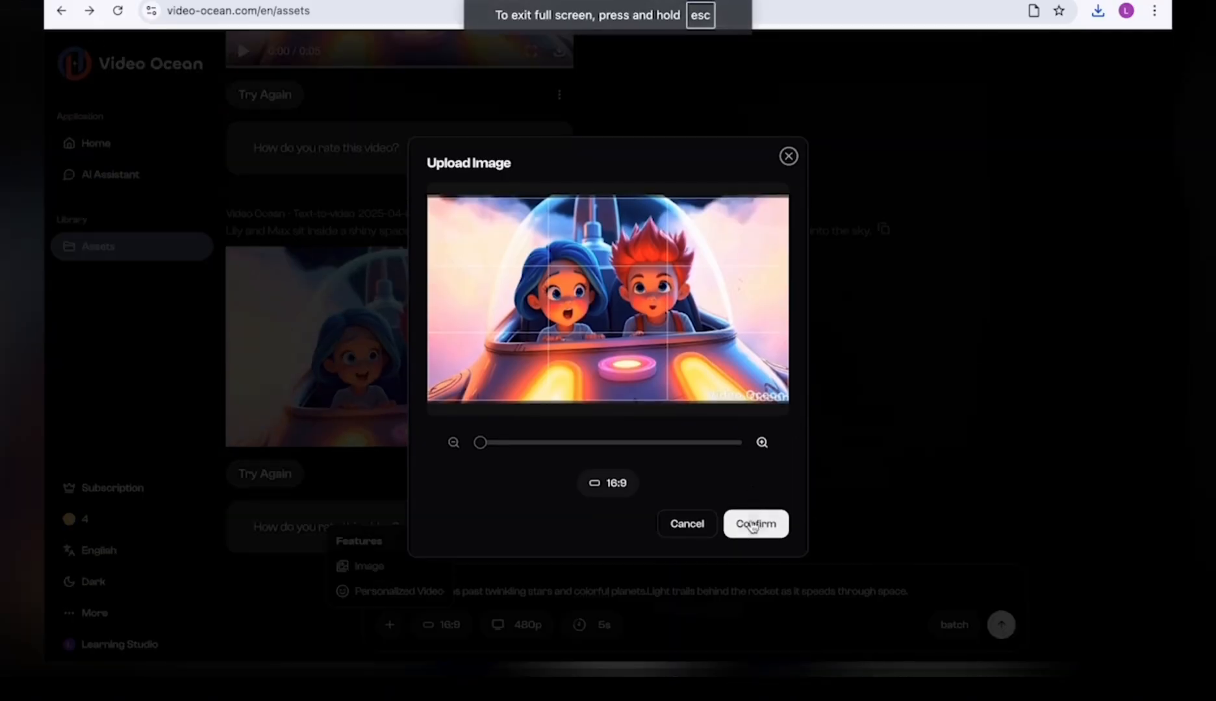
pyautogui.click(754, 524)
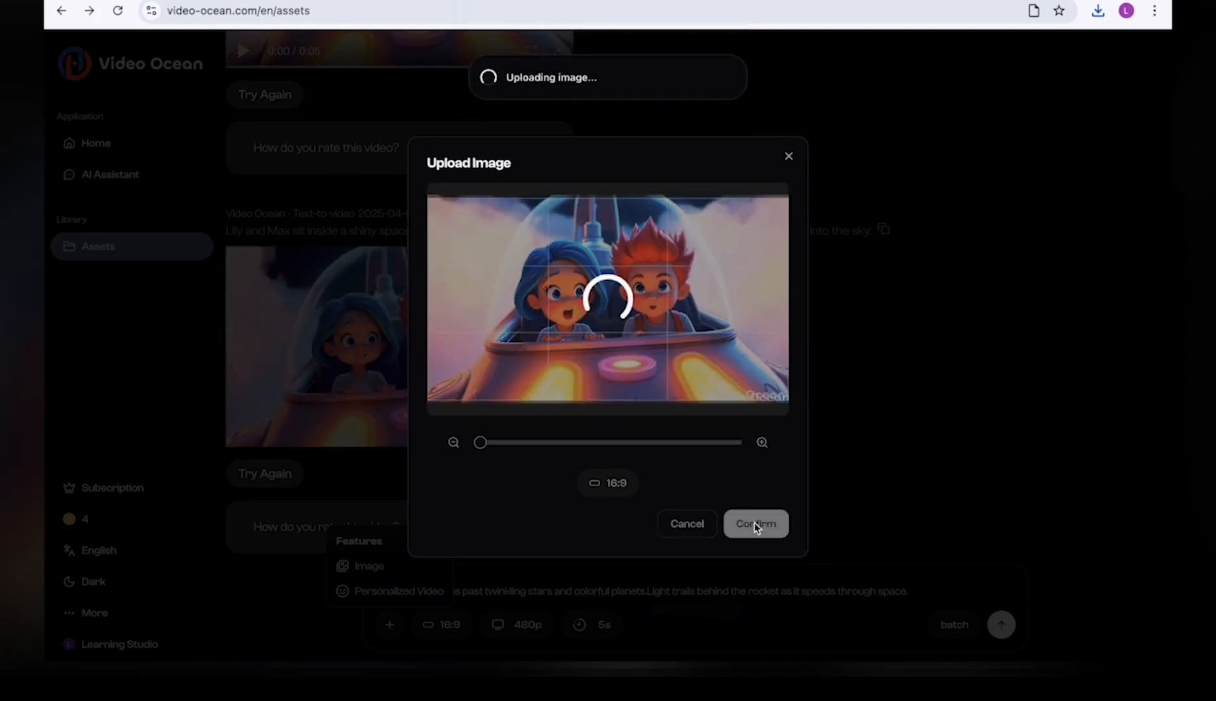
pyautogui.click(754, 523)
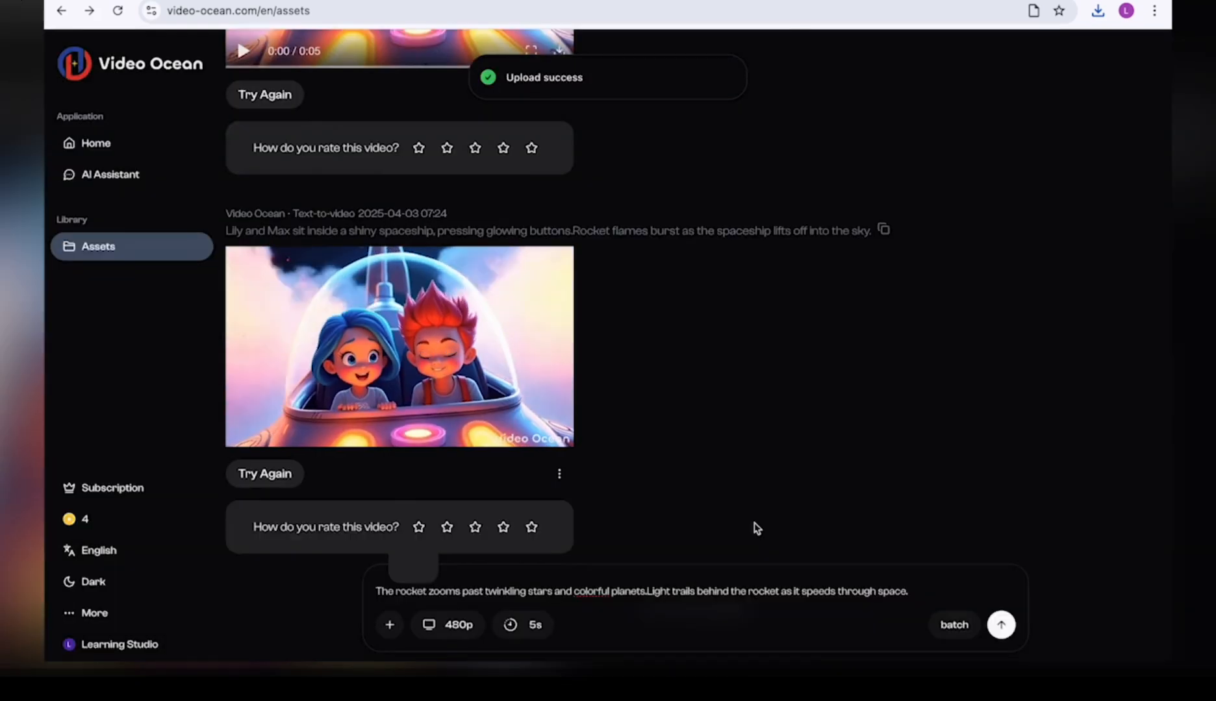
pyautogui.click(531, 528)
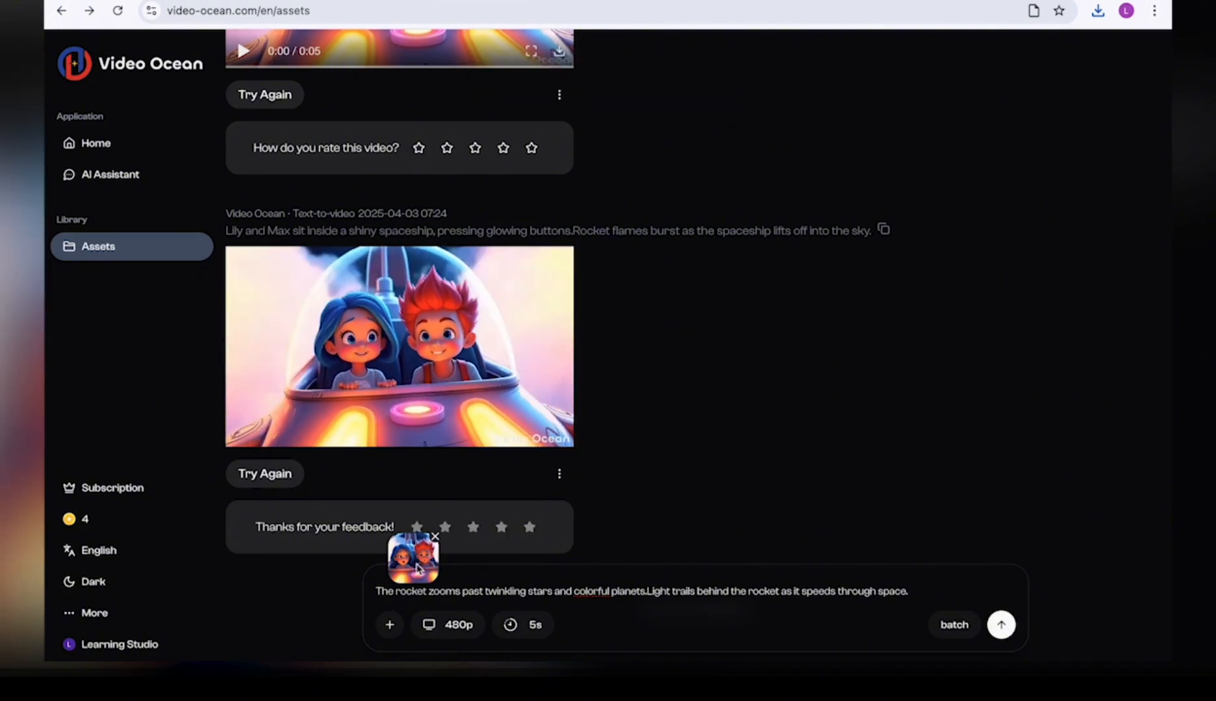
pyautogui.click(399, 345)
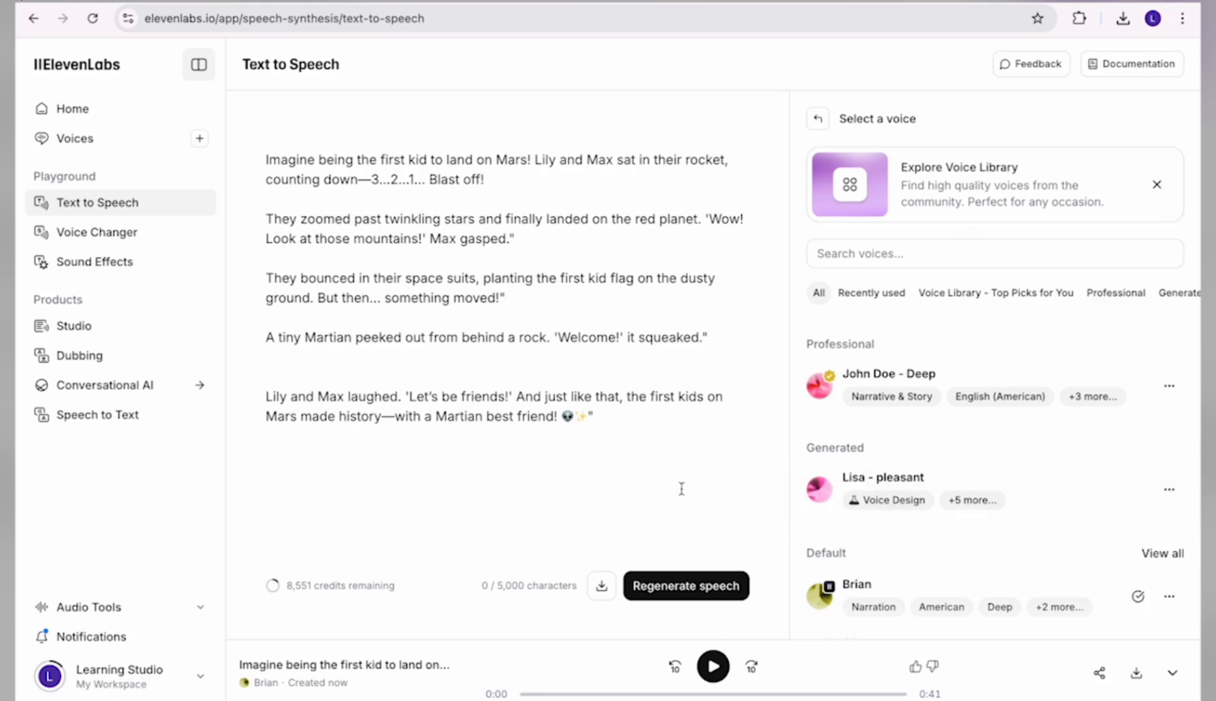
pyautogui.moveTo(98, 414)
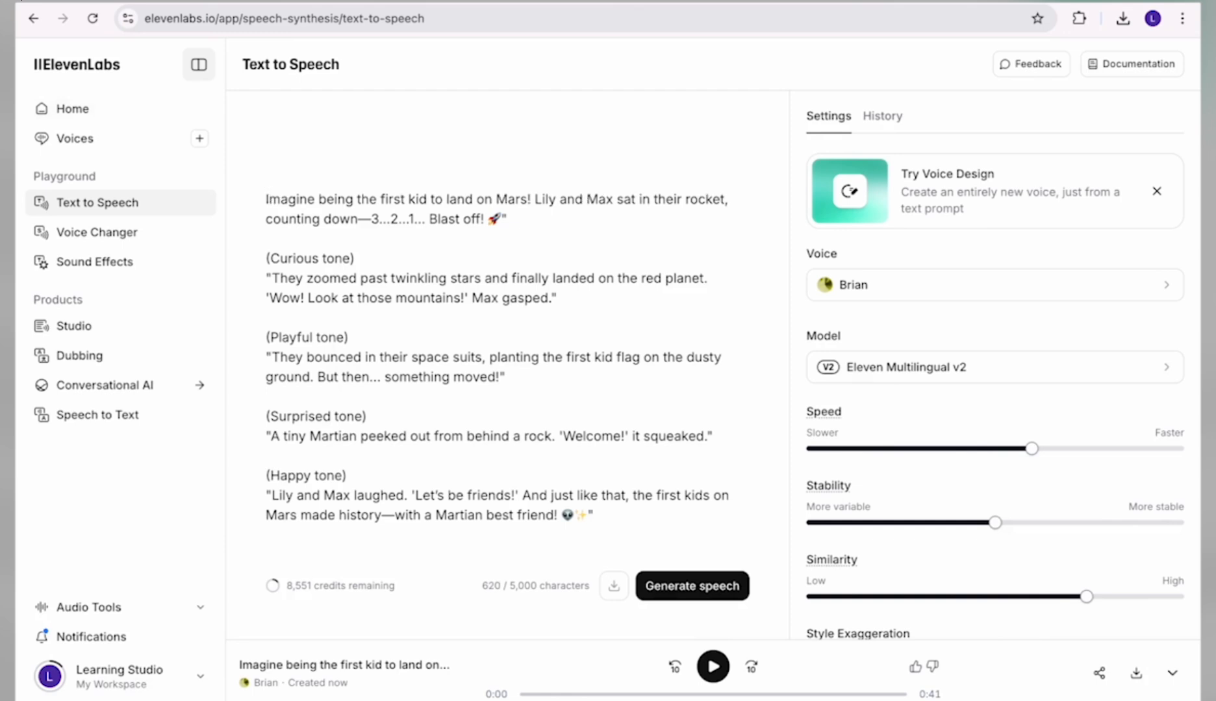
# Remove the tone labels from the script, keep Brian's voice, and generate the speech
pyautogui.doubleClick(307, 239)
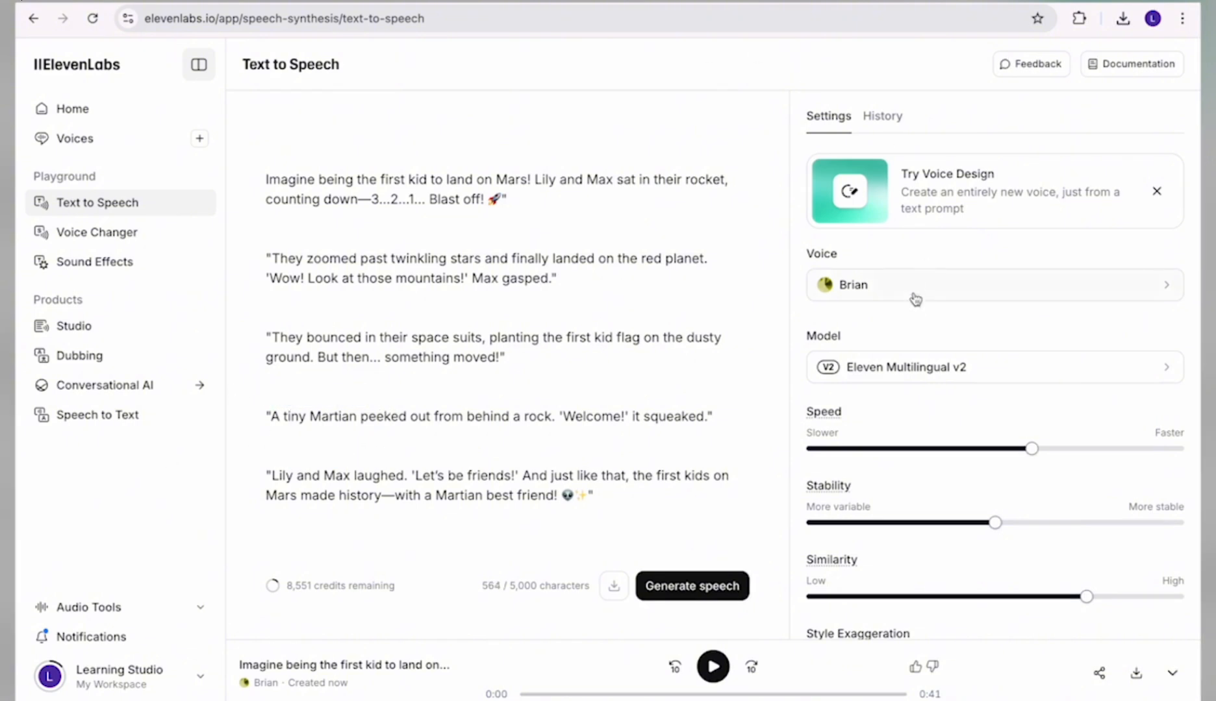
pyautogui.moveTo(928, 304)
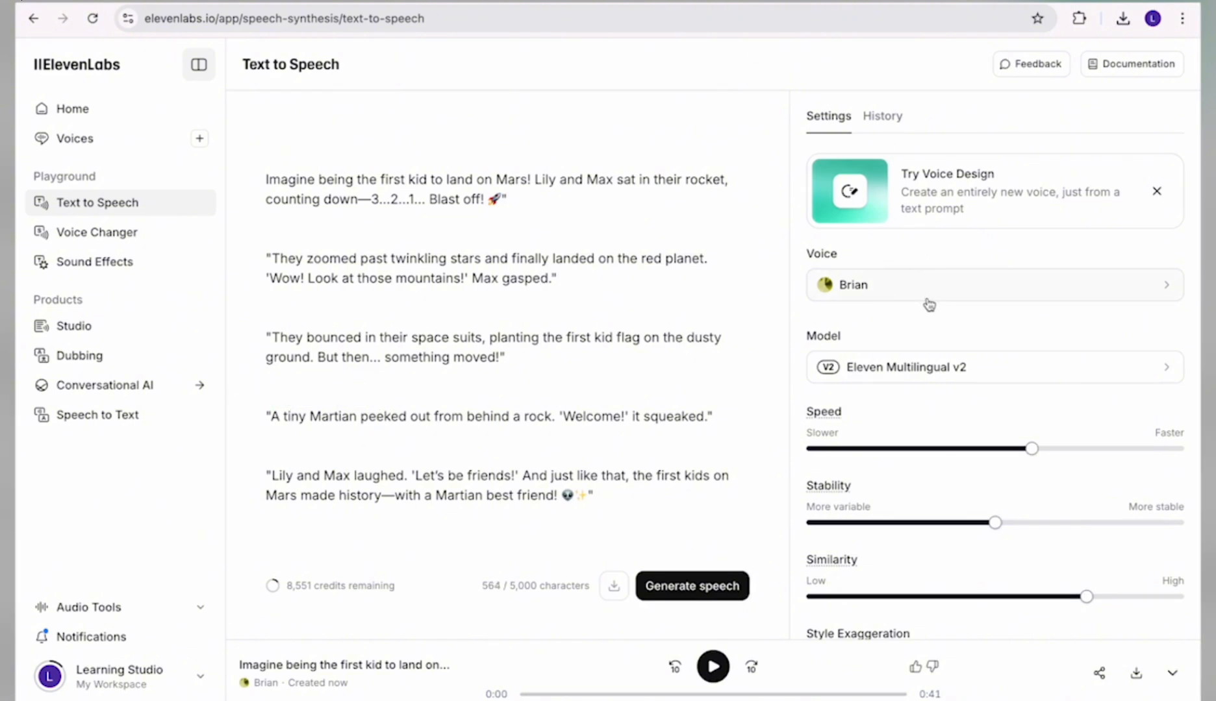
pyautogui.moveTo(929, 560)
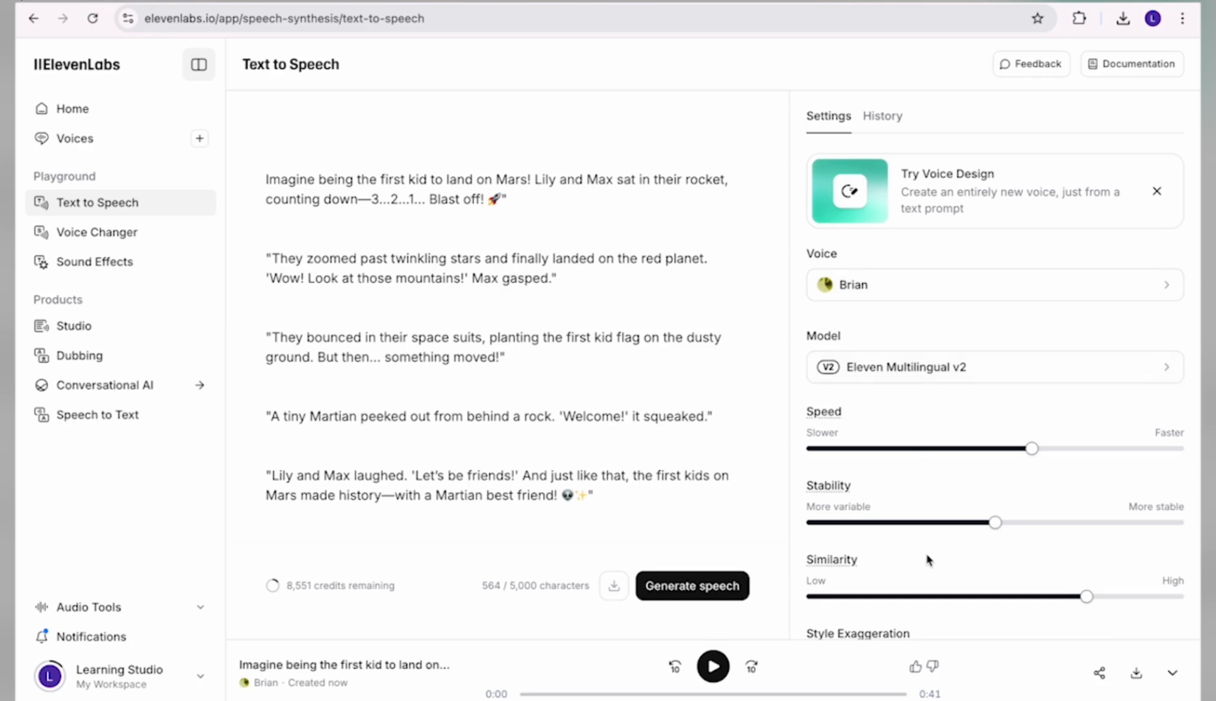
pyautogui.scroll(-3)
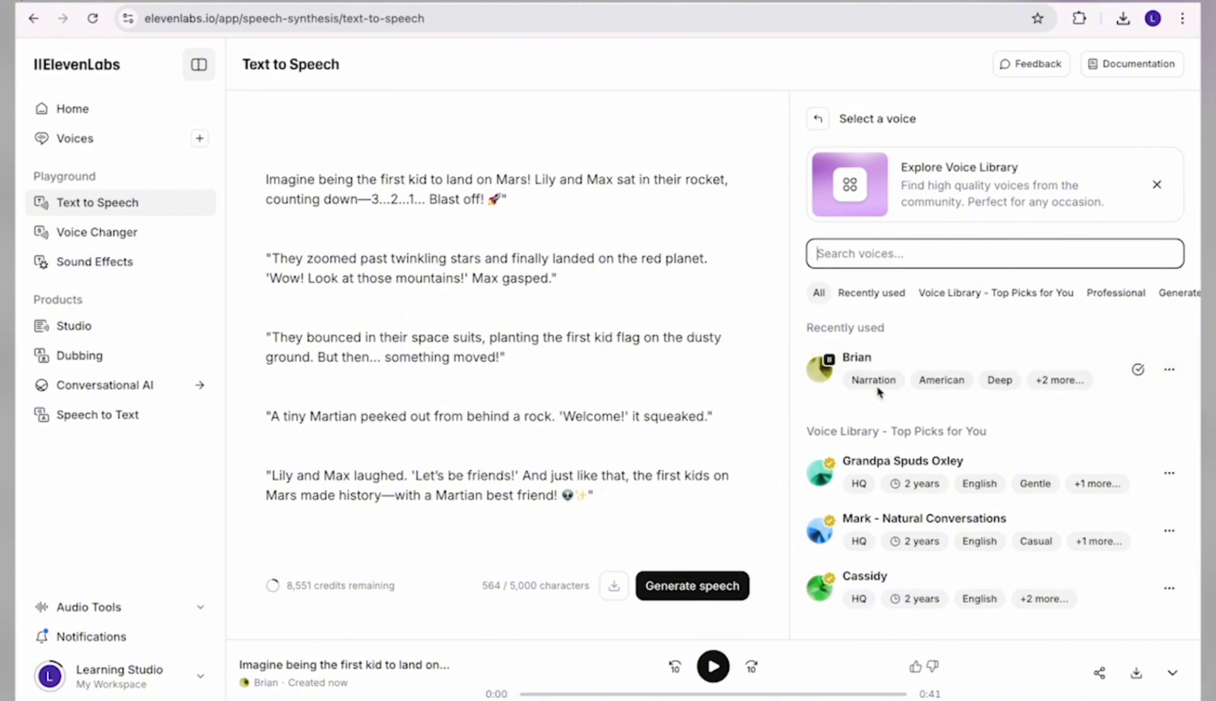
pyautogui.click(816, 118)
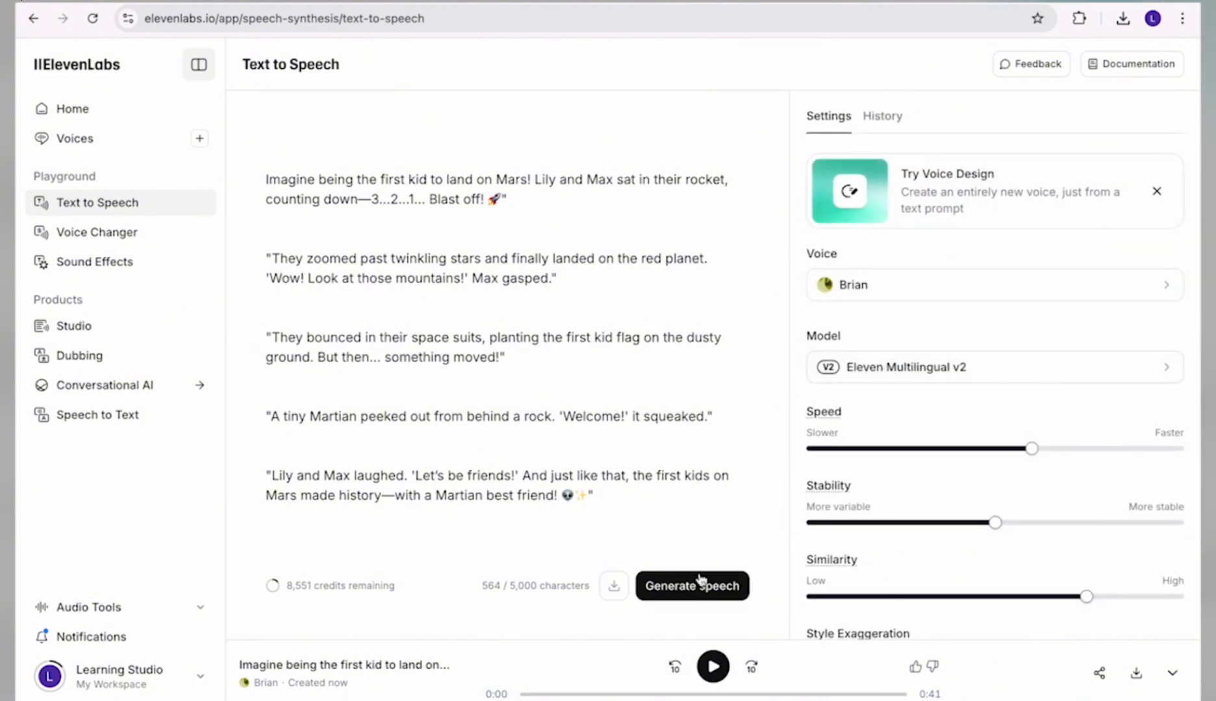
pyautogui.click(690, 585)
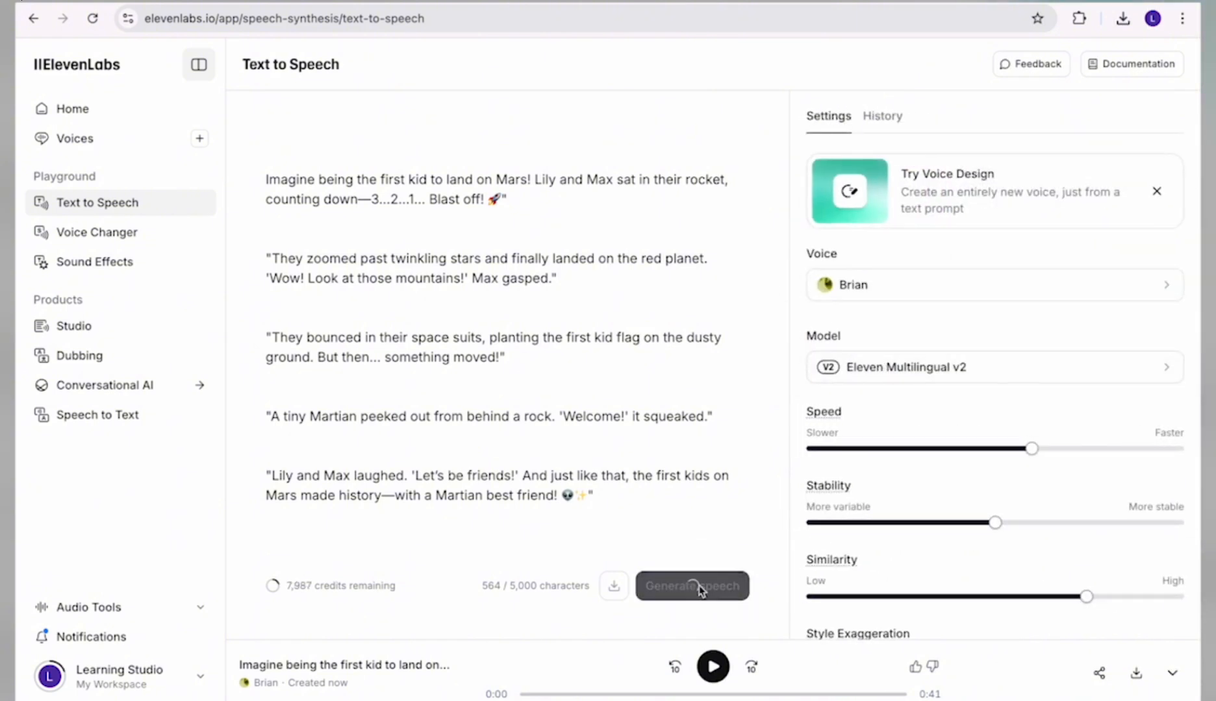
pyautogui.click(690, 585)
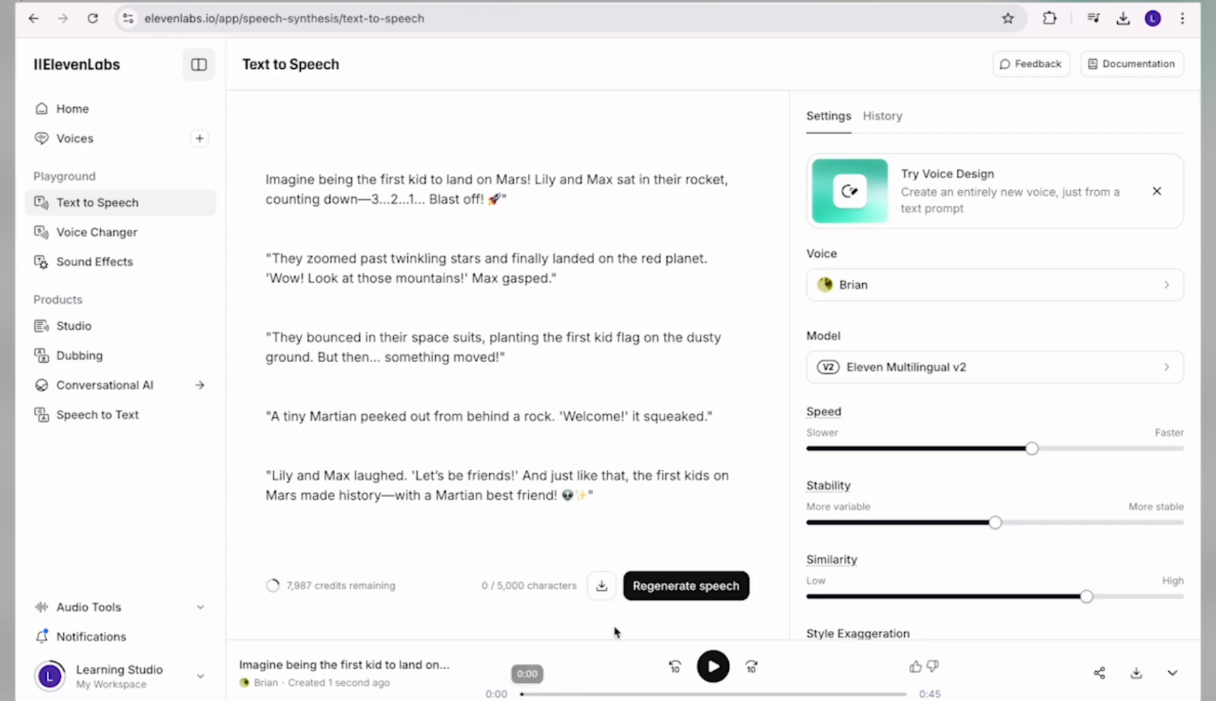
pyautogui.moveTo(601, 586)
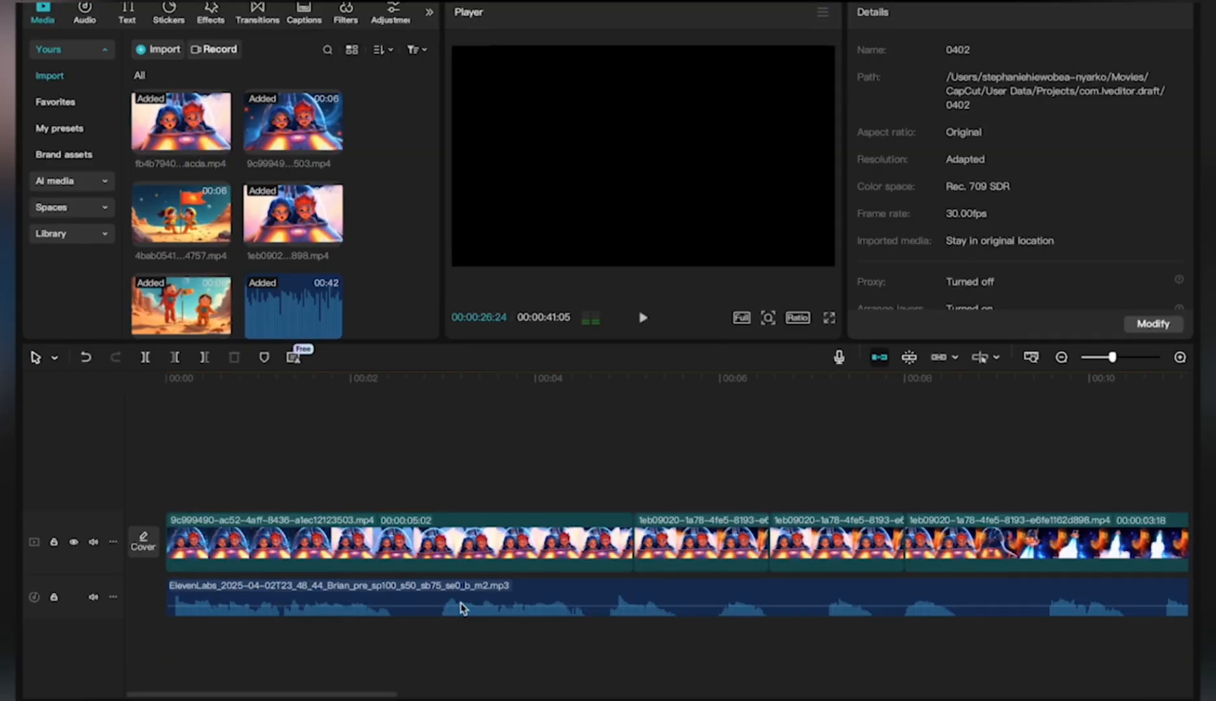
pyautogui.moveTo(303, 190)
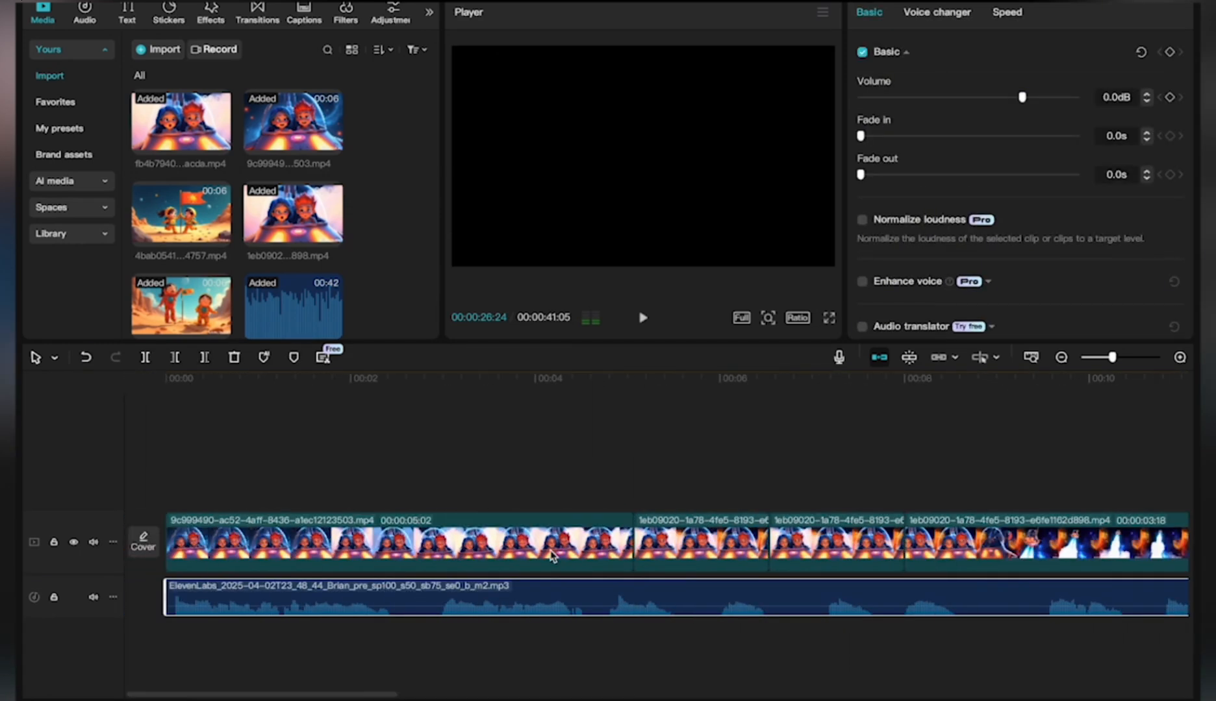
# Place the ElevenLabs mp3 on the audio track beneath the Mars video clips
pyautogui.hscroll(3)
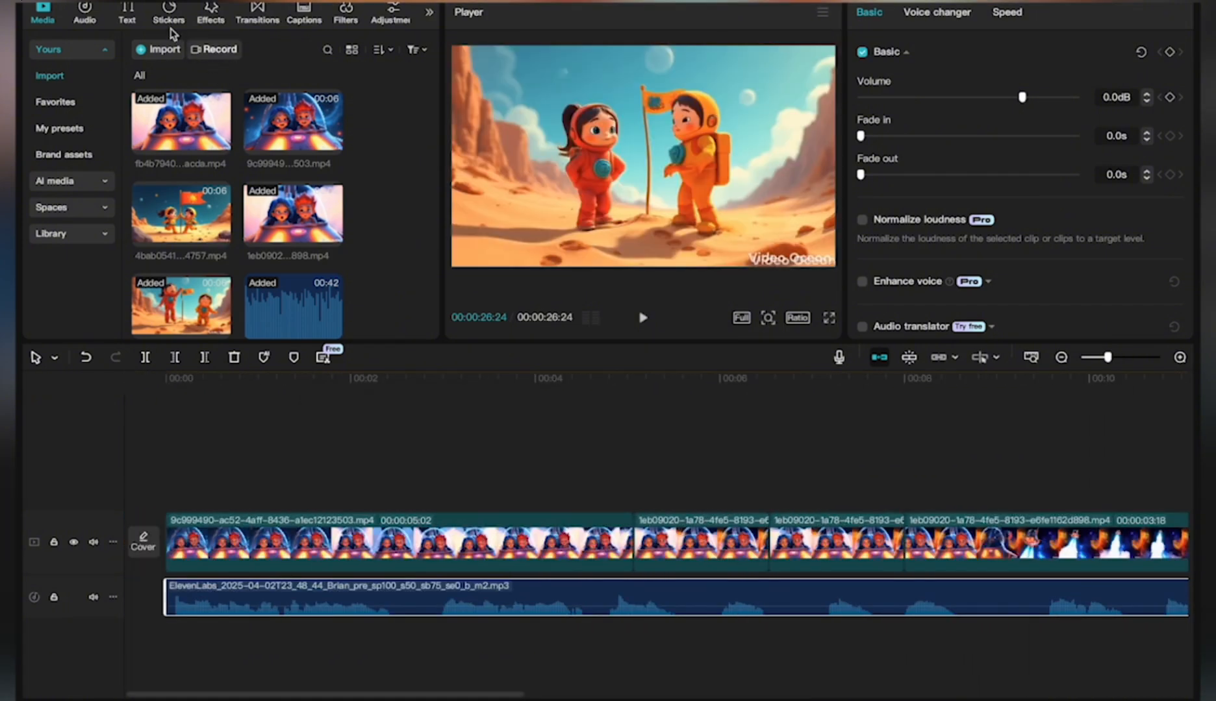
# Search transitions for 'fade out' and apply 0.5-second Black Fade at every join between the Mars clips
pyautogui.click(257, 11)
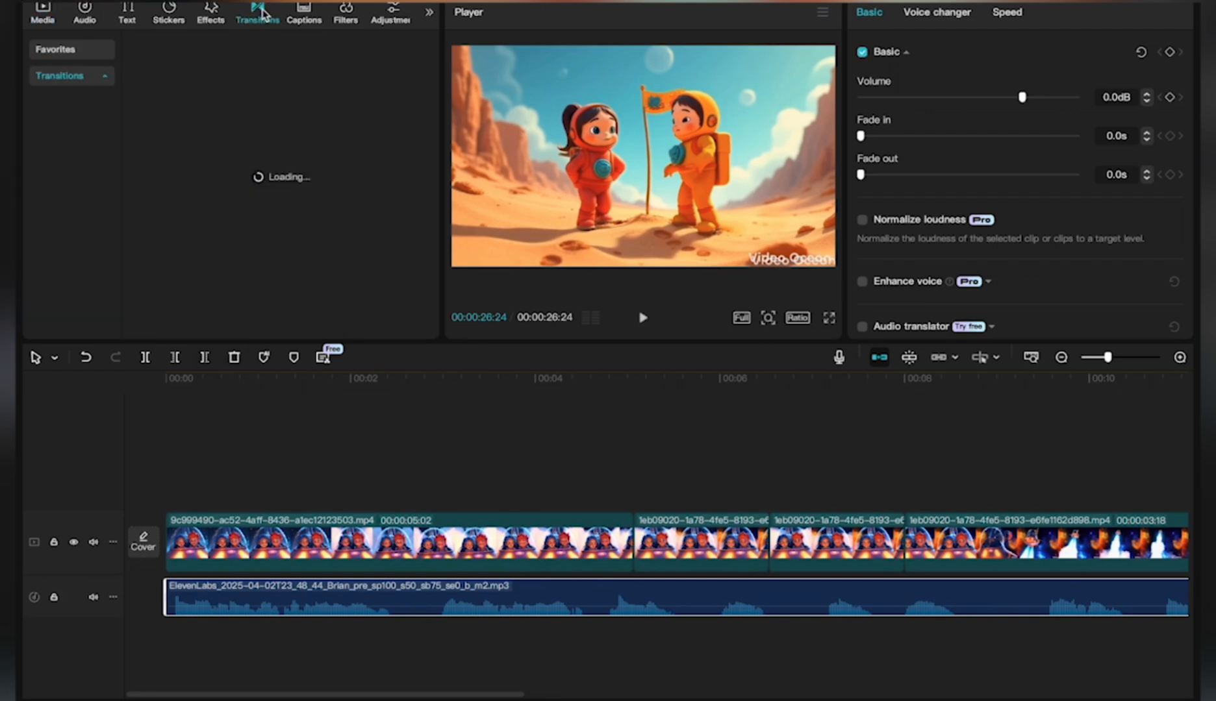
pyautogui.click(257, 11)
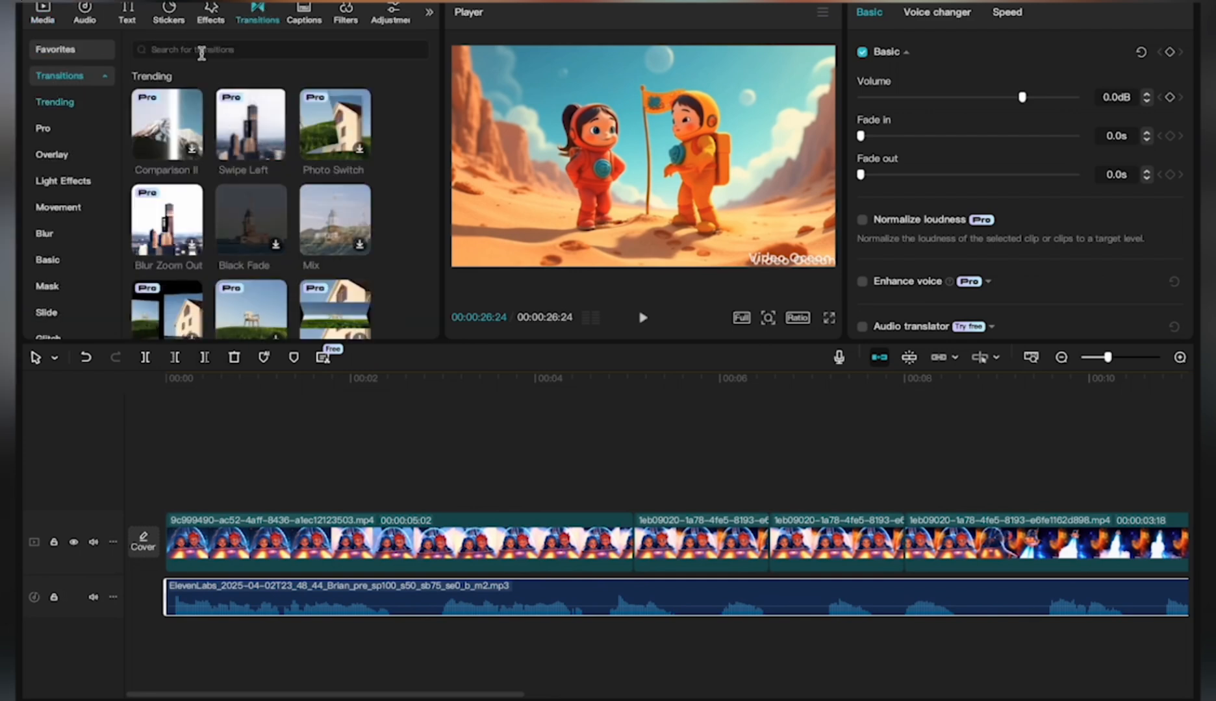
pyautogui.click(202, 49)
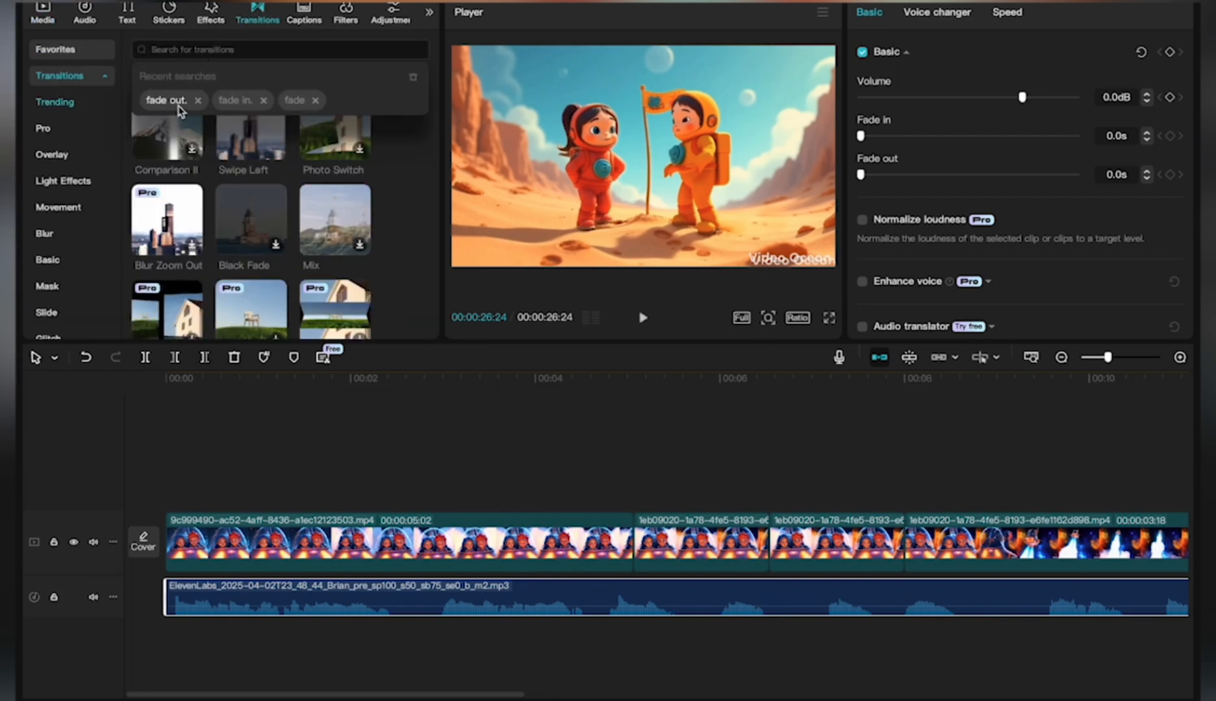
pyautogui.click(167, 100)
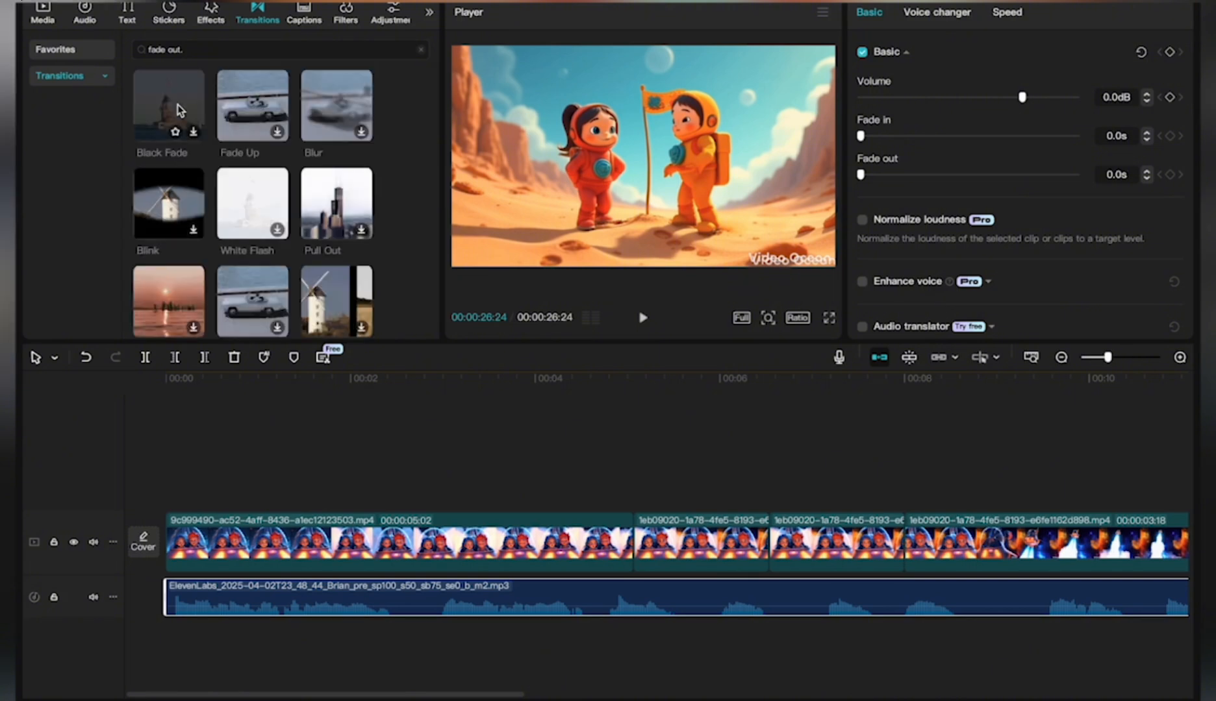
pyautogui.moveTo(173, 105)
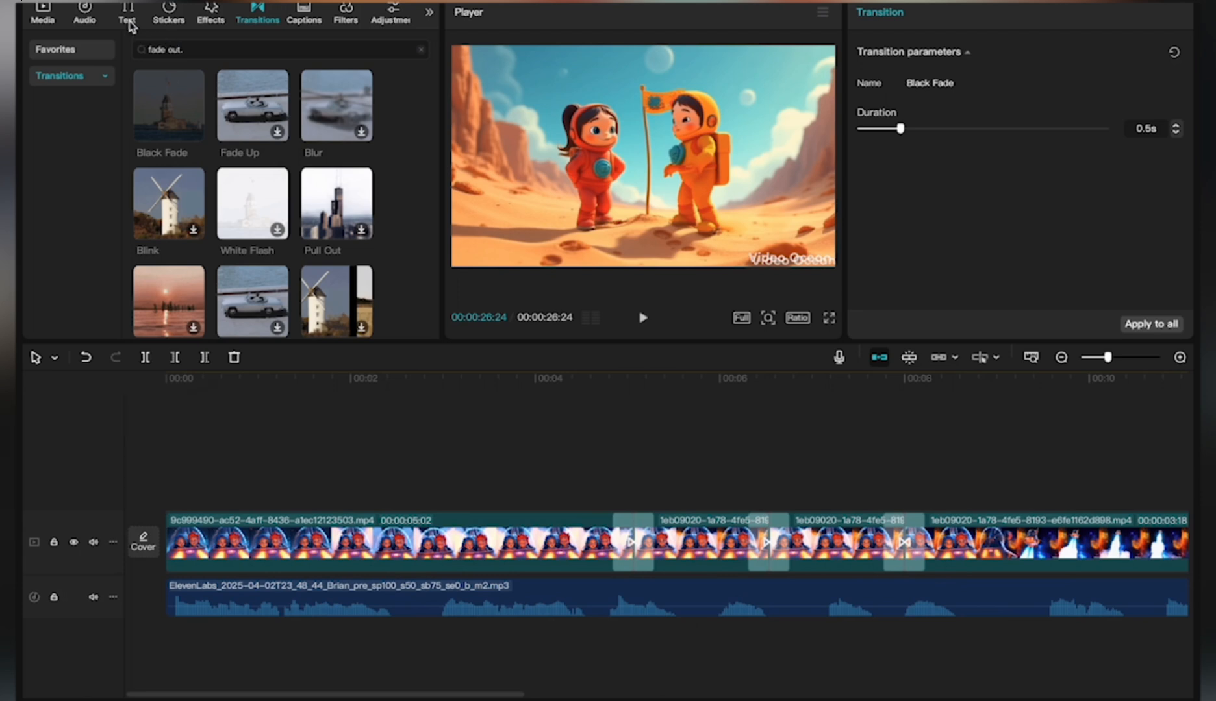
pyautogui.click(303, 13)
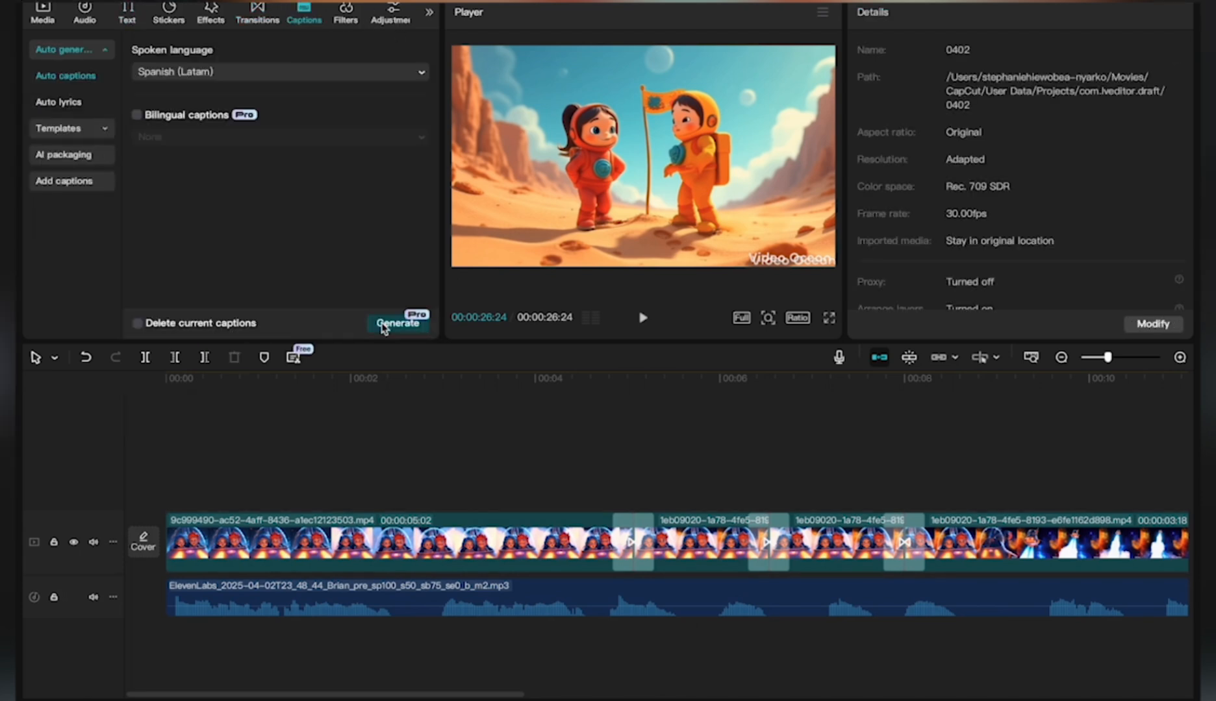
# Auto-generate captions from the narration as a caption track above the Mars clips
pyautogui.click(397, 323)
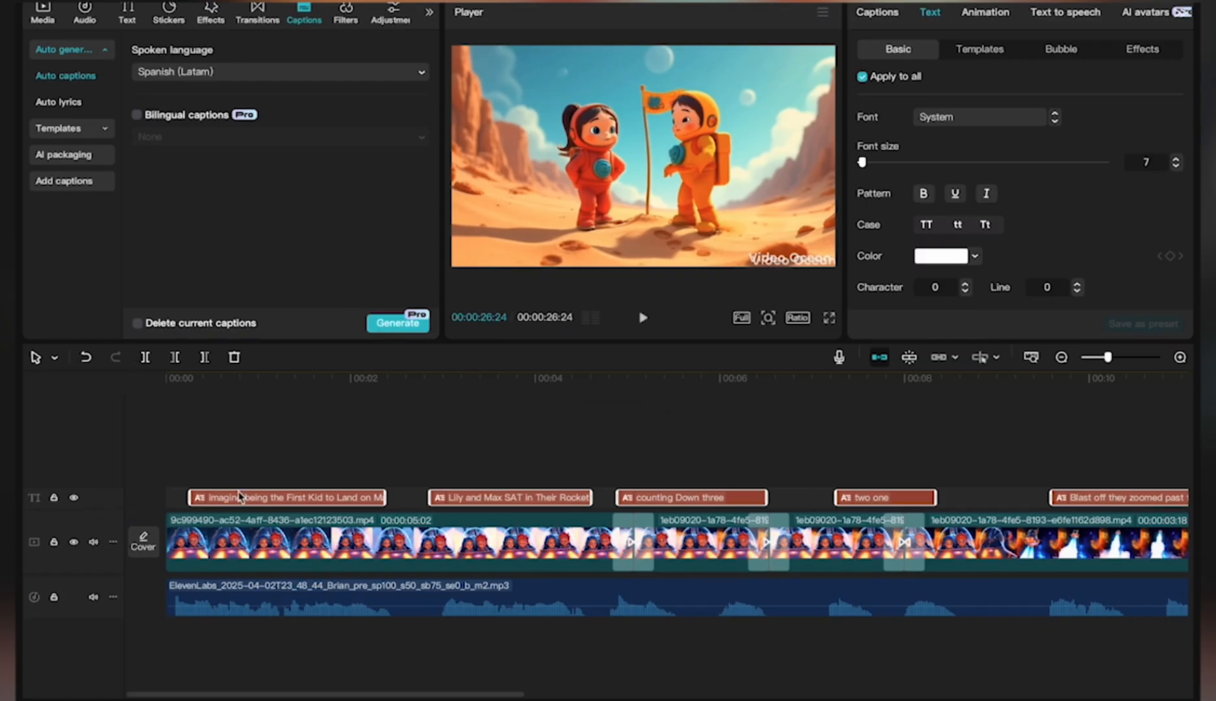
pyautogui.click(287, 496)
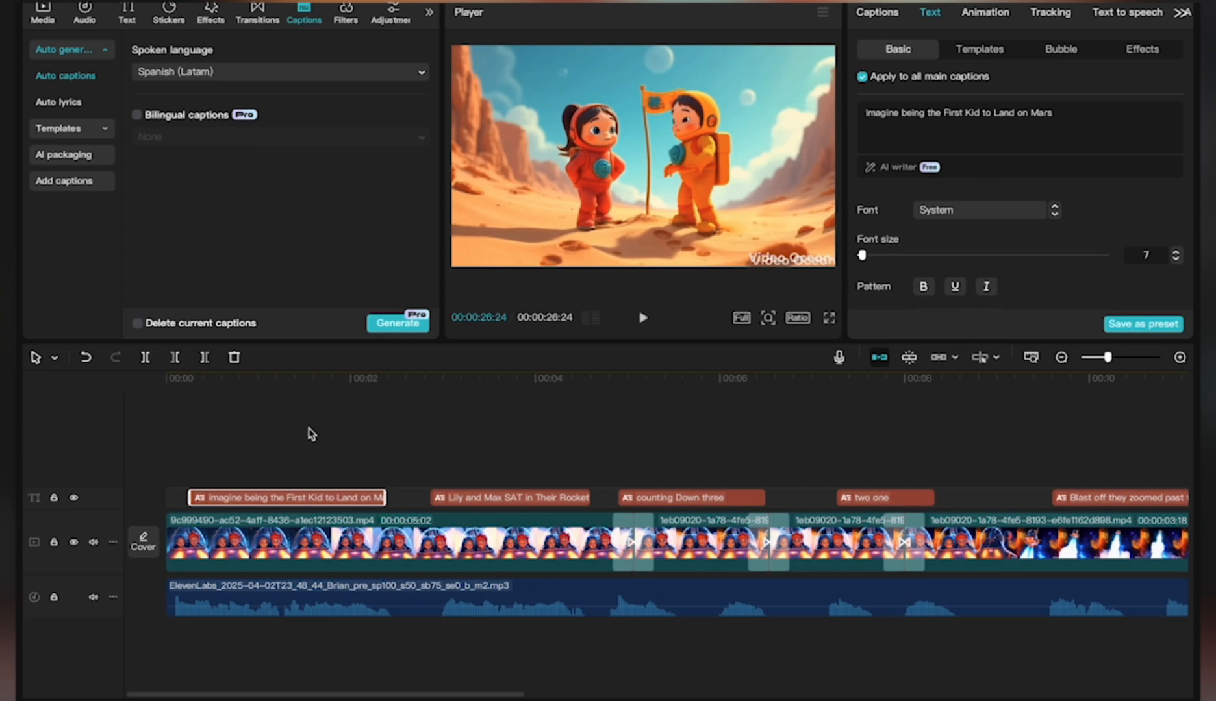
pyautogui.click(978, 49)
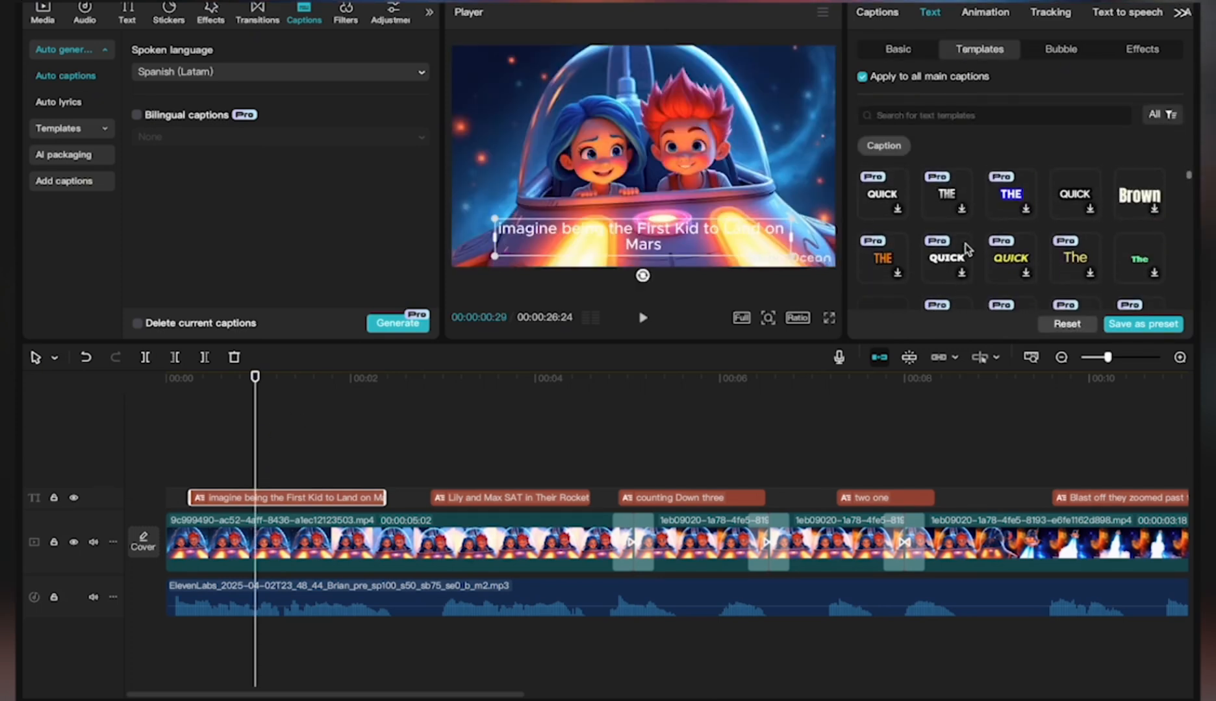
# Style all captions with the yellow 'quick' text template via Apply to all
pyautogui.scroll(-3)
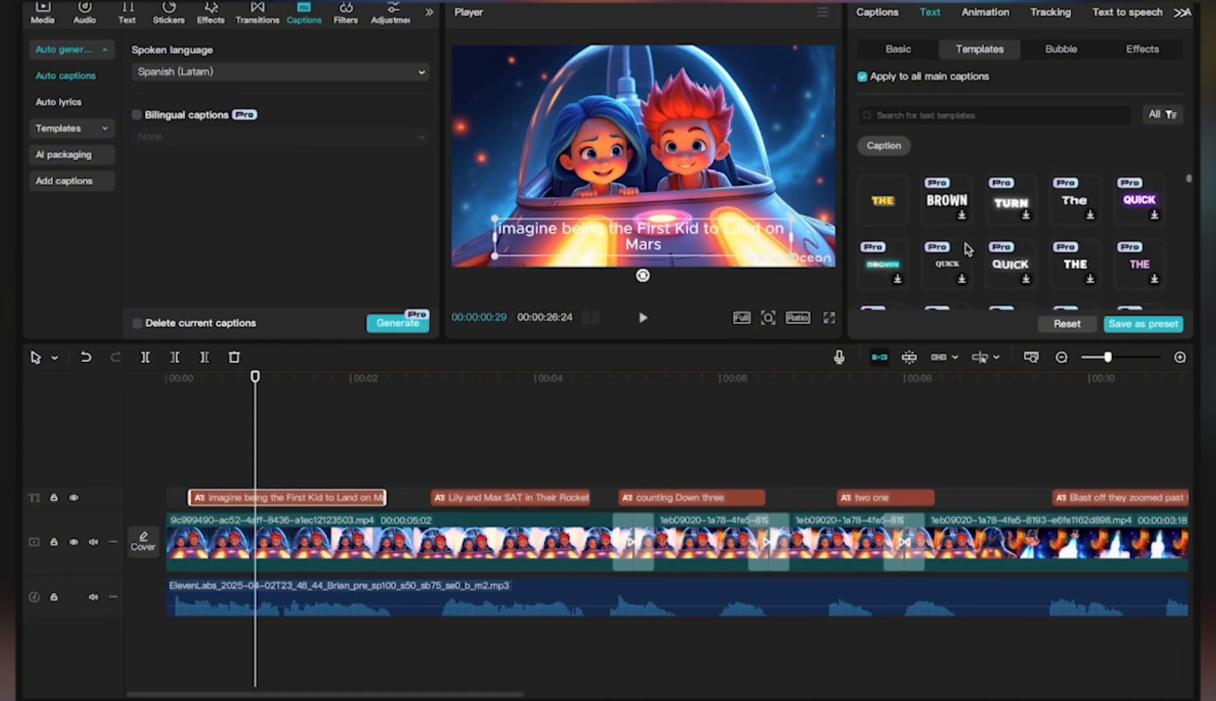
pyautogui.scroll(-3)
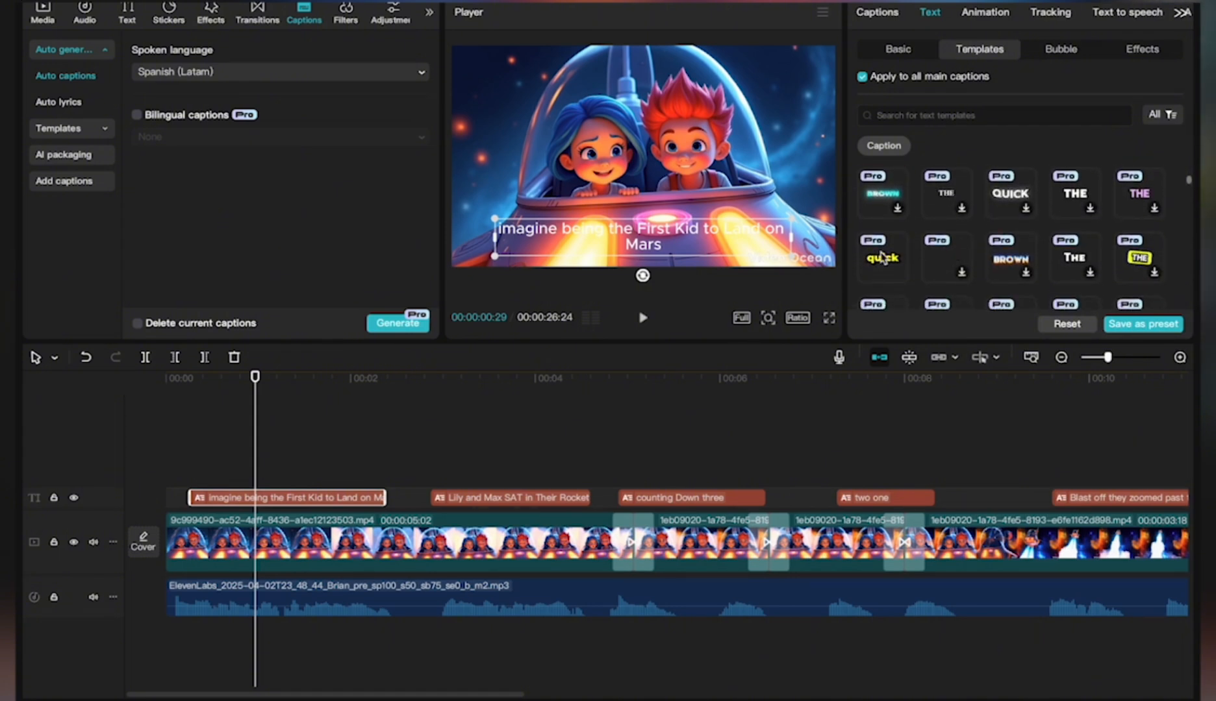
pyautogui.click(882, 257)
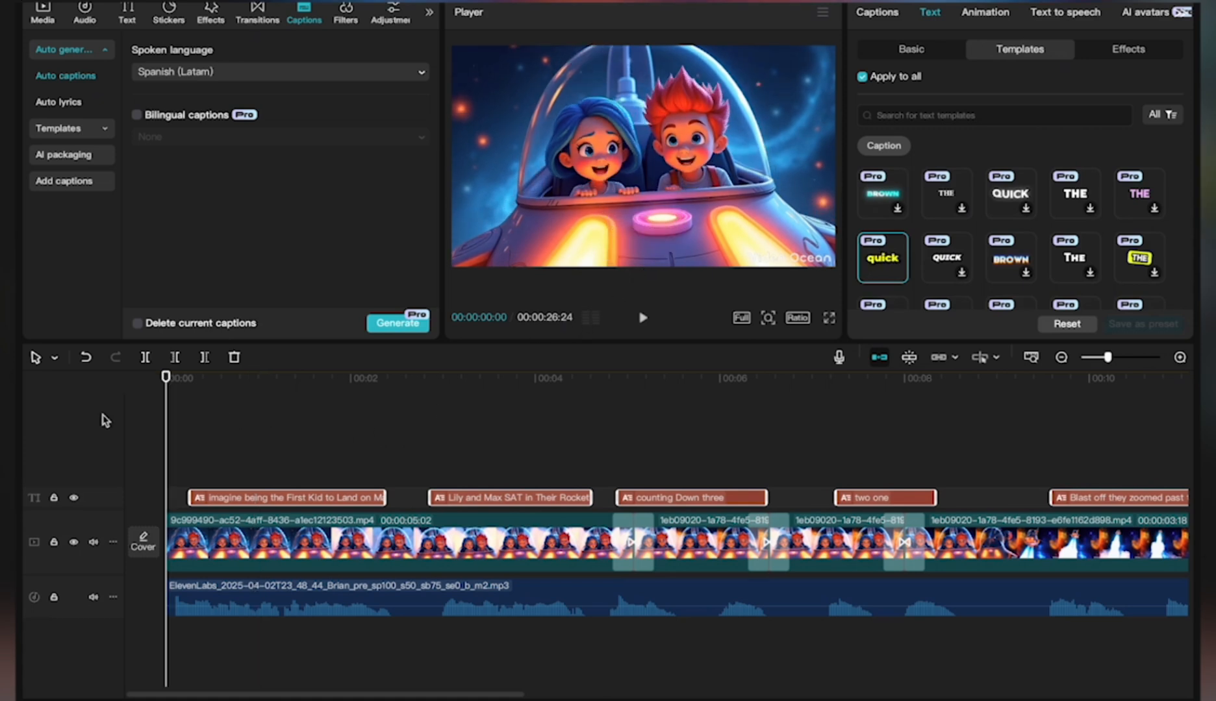
pyautogui.moveTo(72, 154)
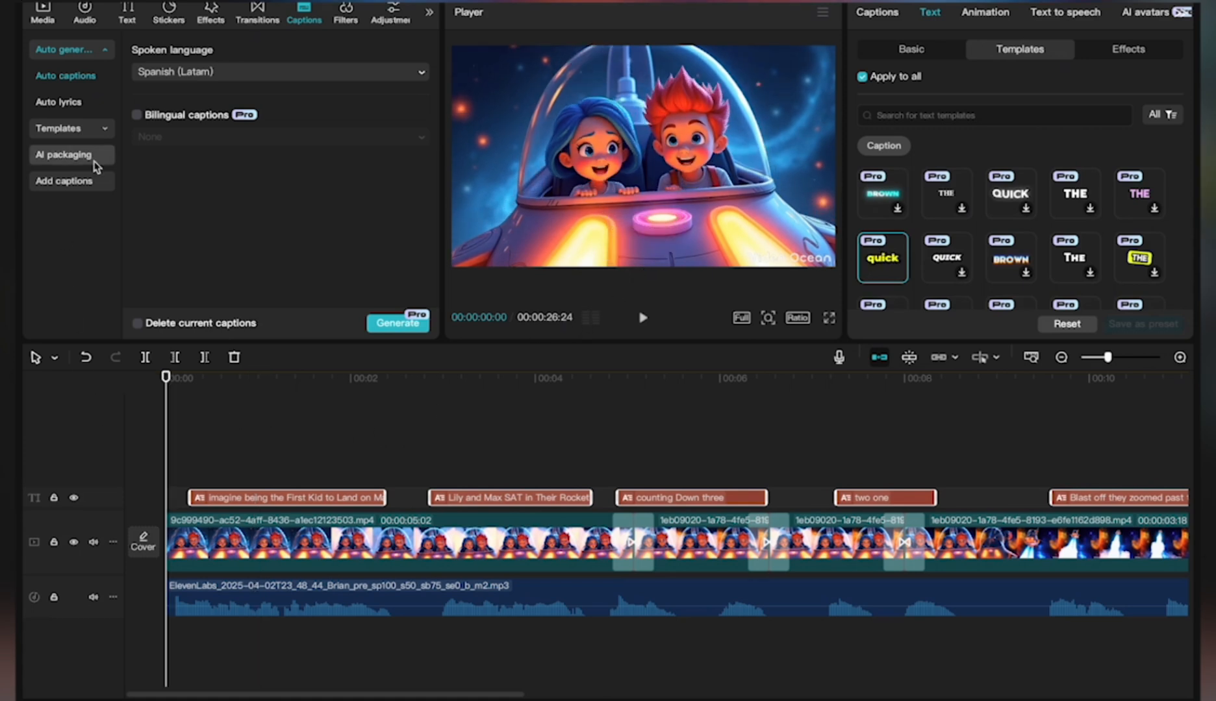
# Search the music library for 'spaceship' and add Space Odyssey beneath the narration
pyautogui.click(83, 14)
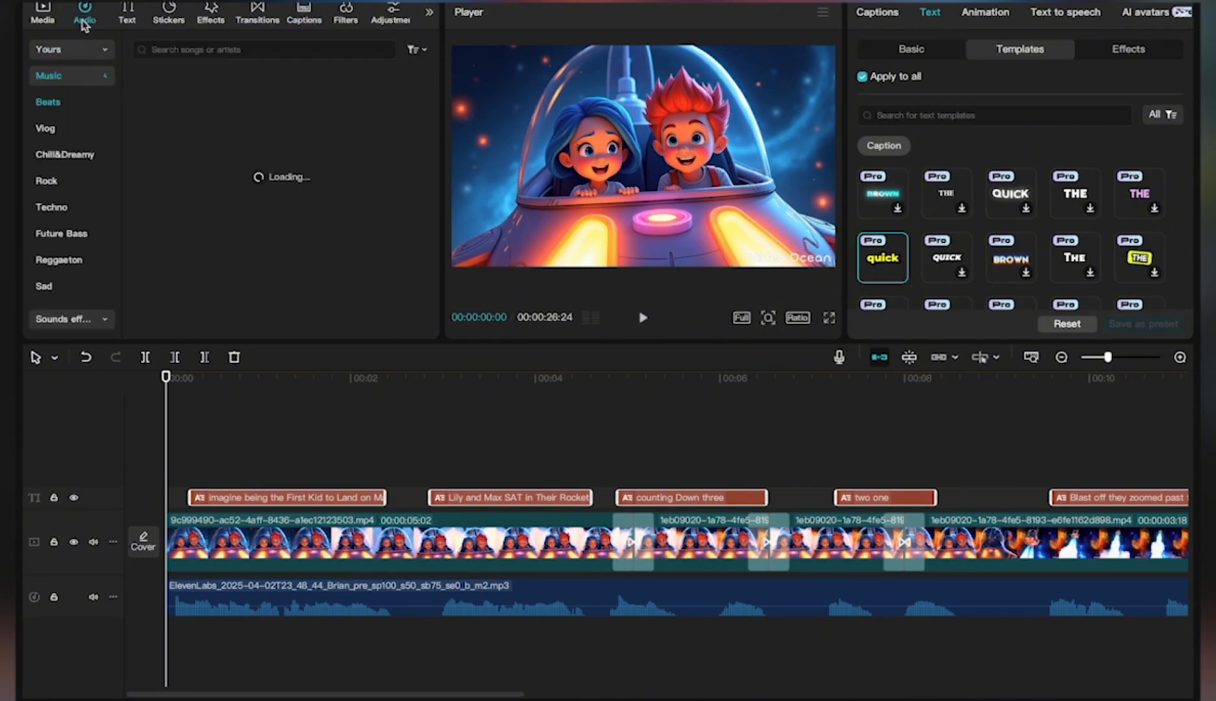
pyautogui.click(264, 50)
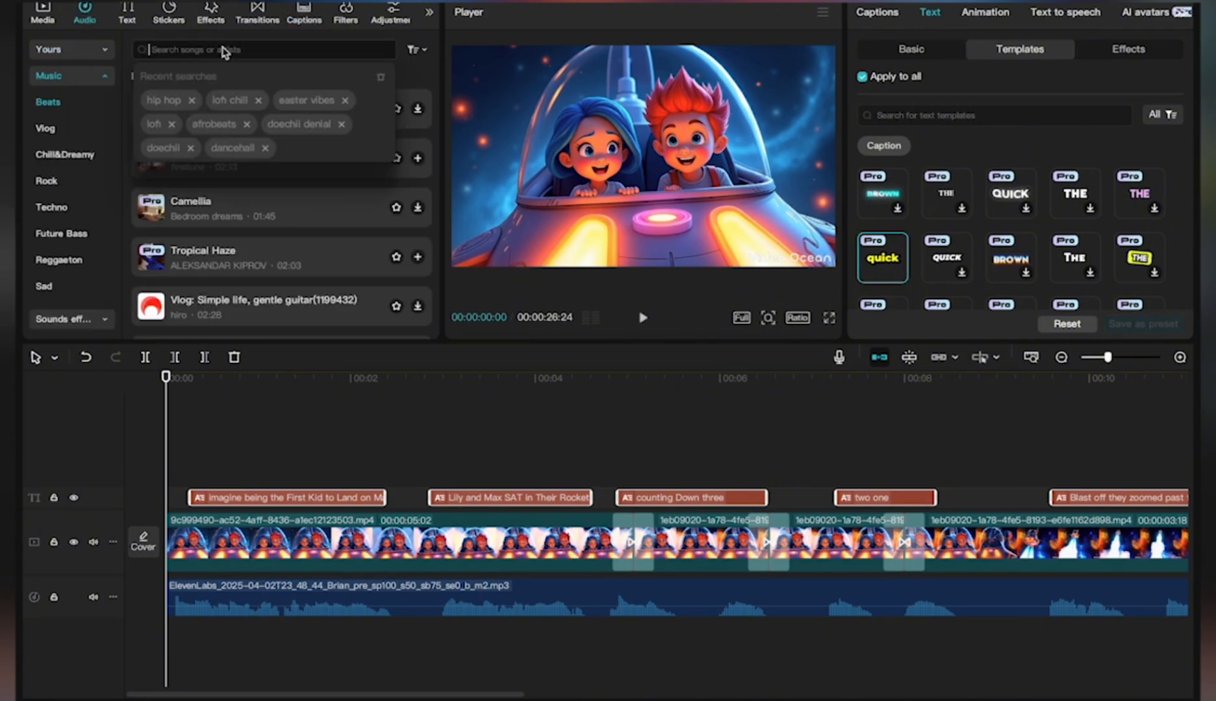
pyautogui.moveTo(224, 51)
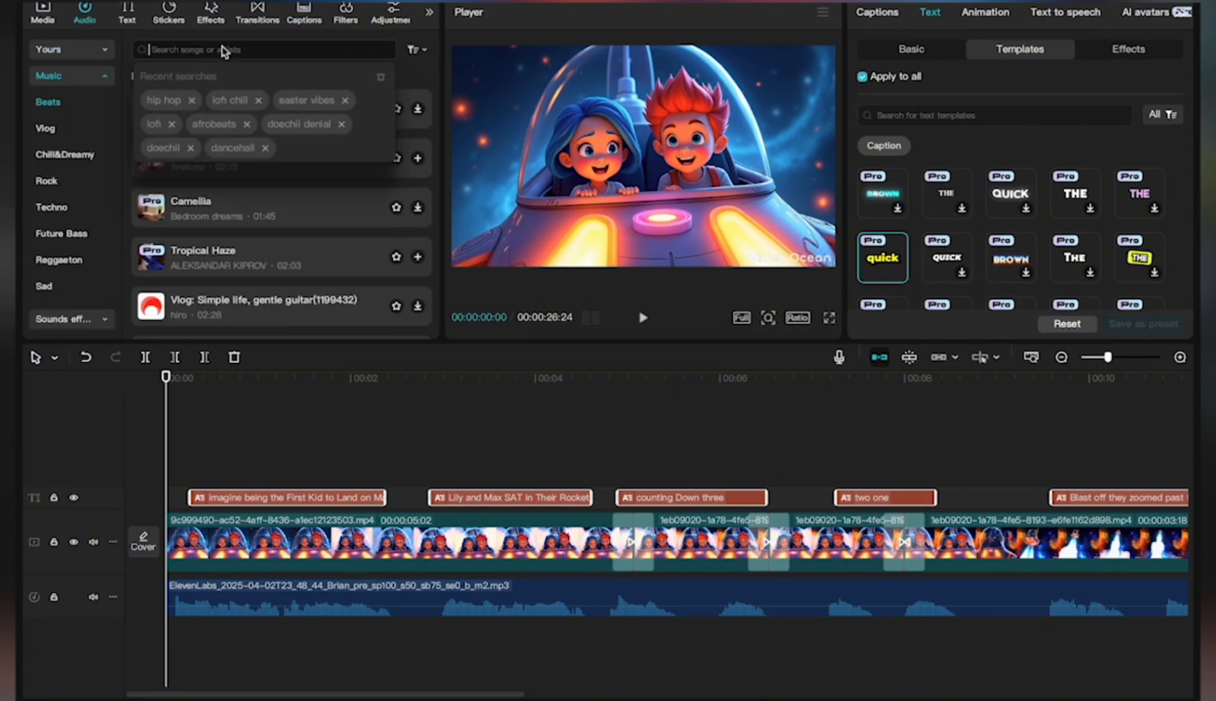
pyautogui.write('space')
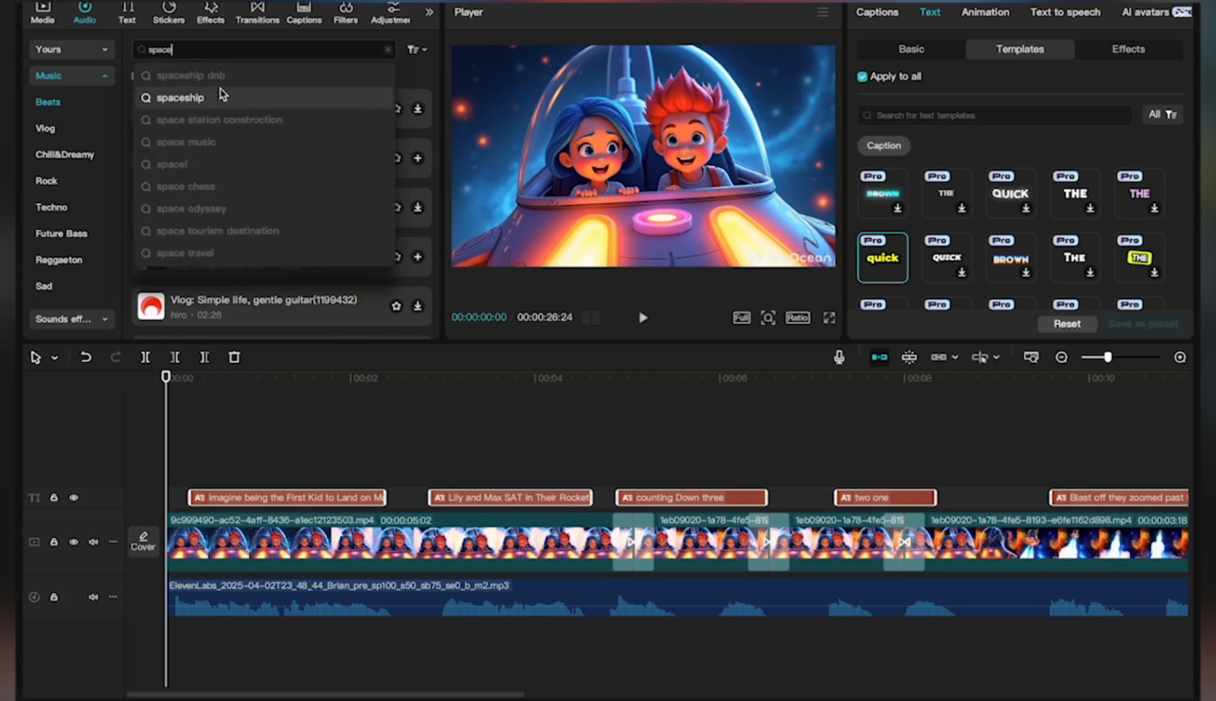
pyautogui.click(179, 97)
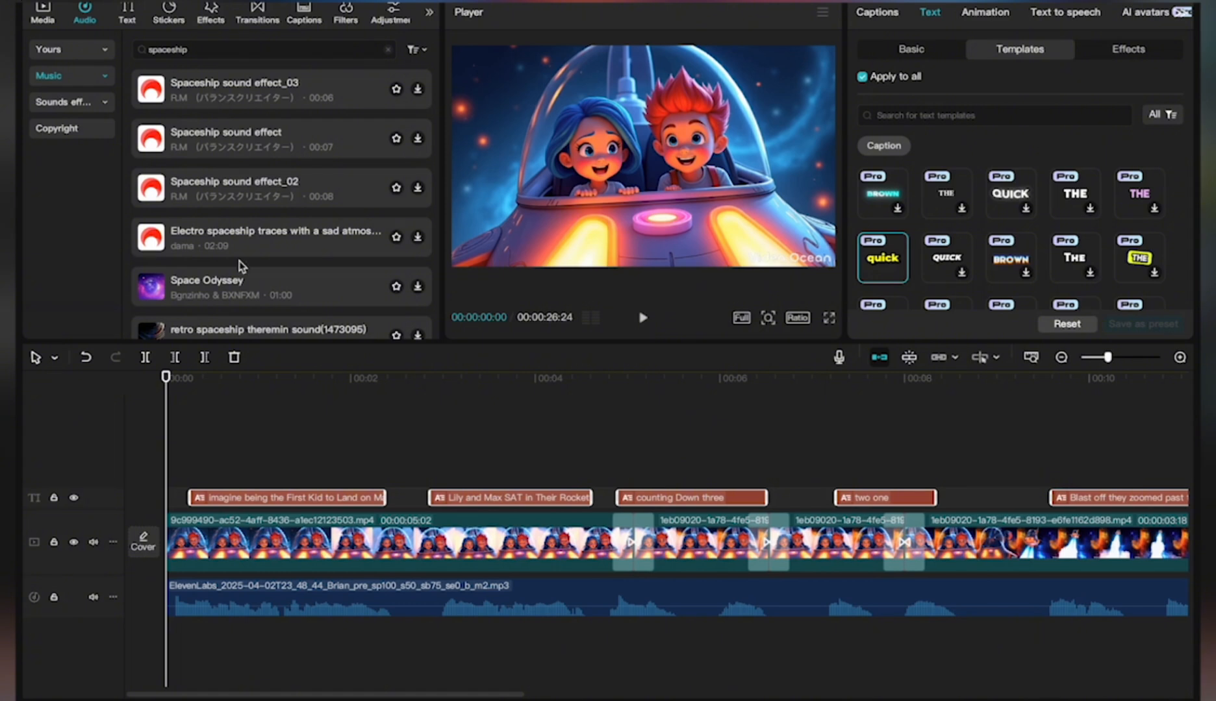
pyautogui.moveTo(242, 287)
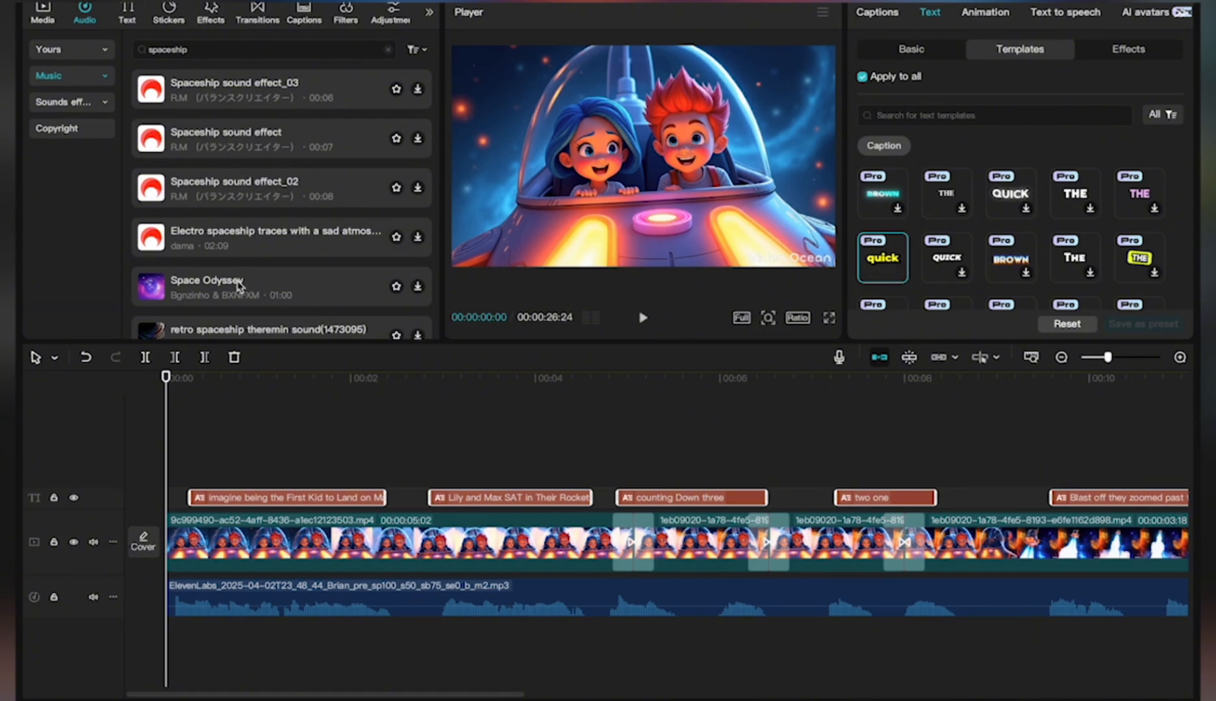
pyautogui.click(207, 287)
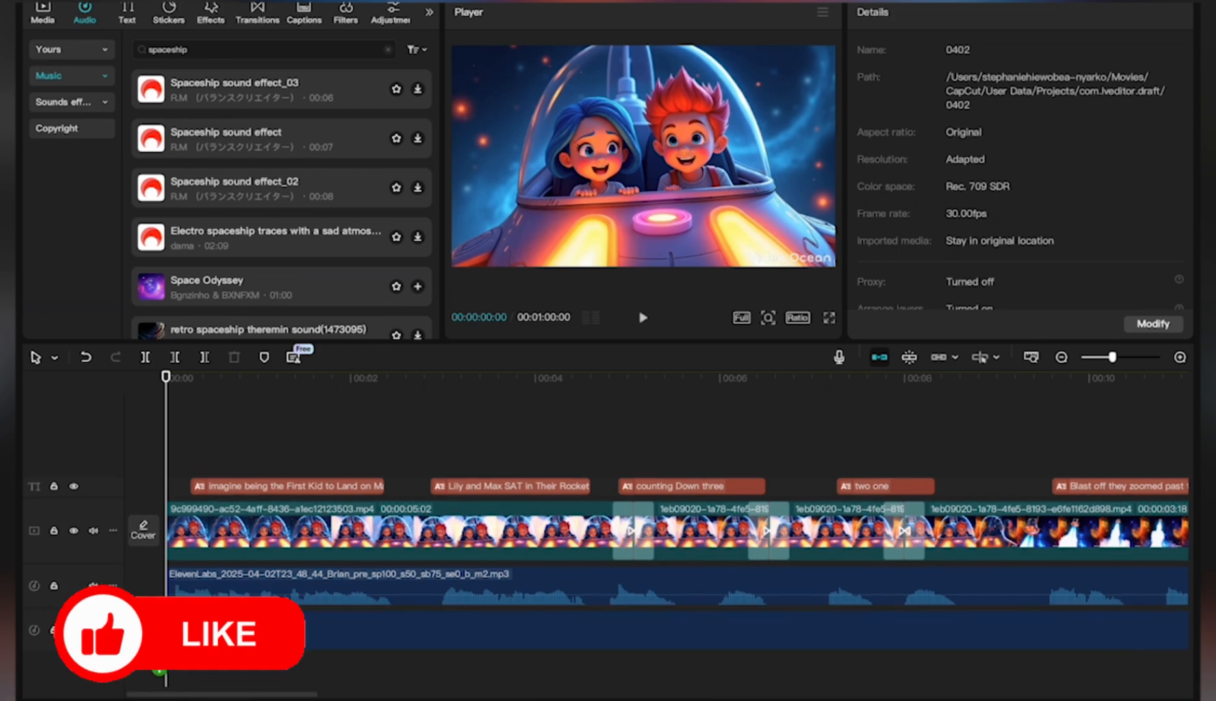
# Lower Space Odyssey to about -17.1 dB and trim it at the video's end
pyautogui.click(416, 286)
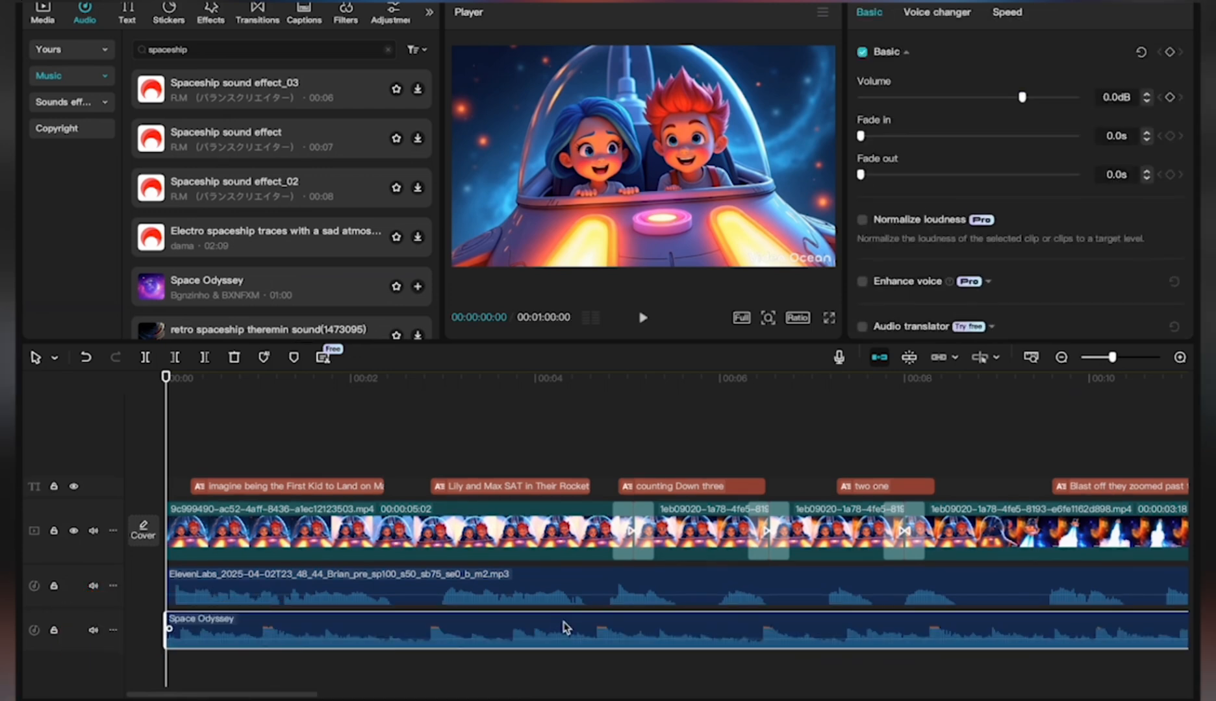
pyautogui.moveTo(1020, 97); pyautogui.dragTo(961, 98)
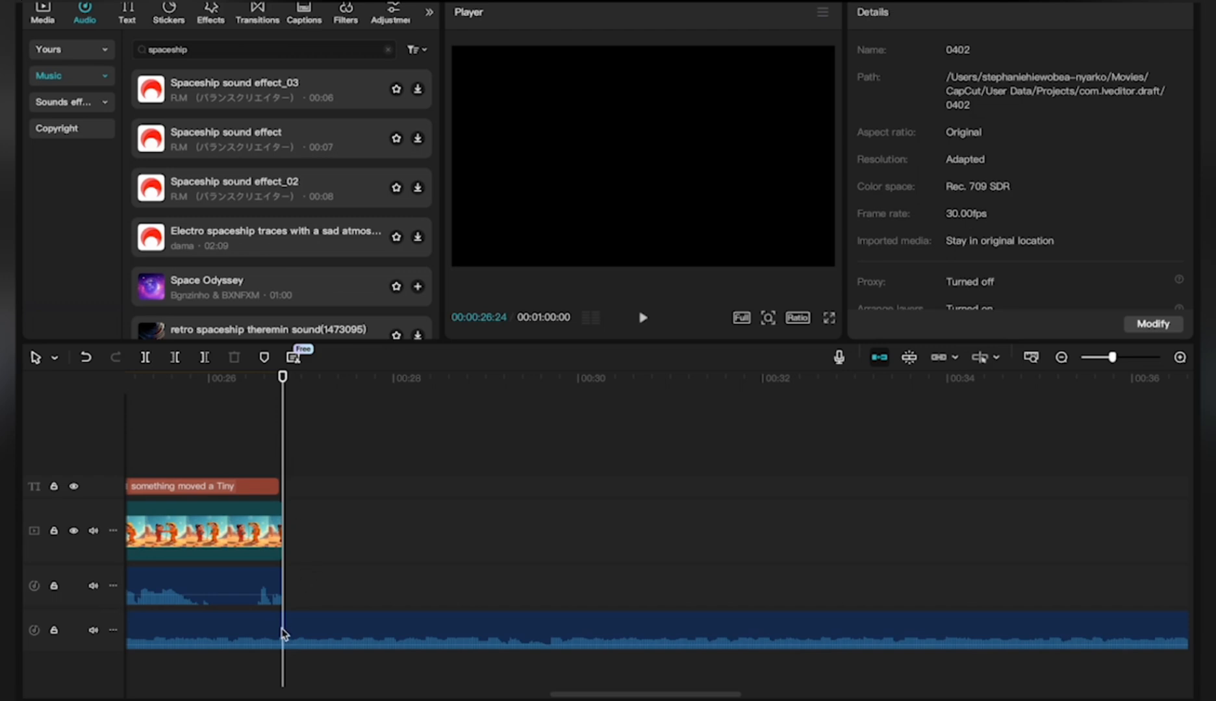
pyautogui.click(504, 630)
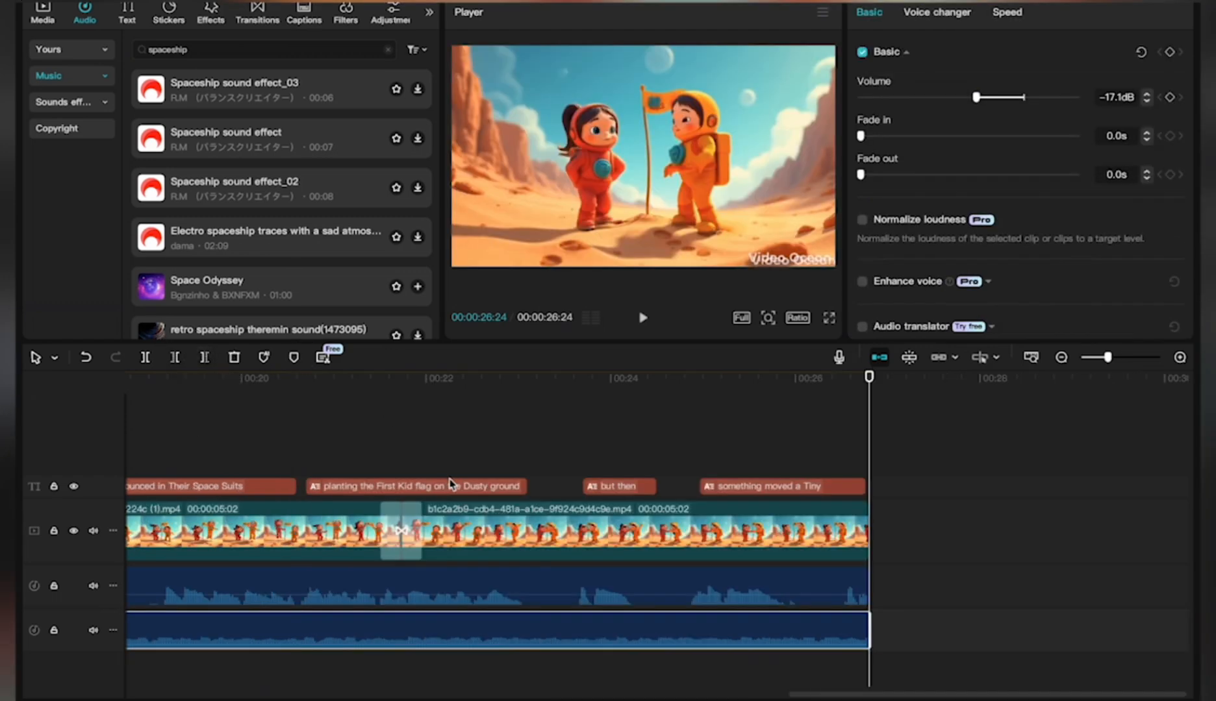